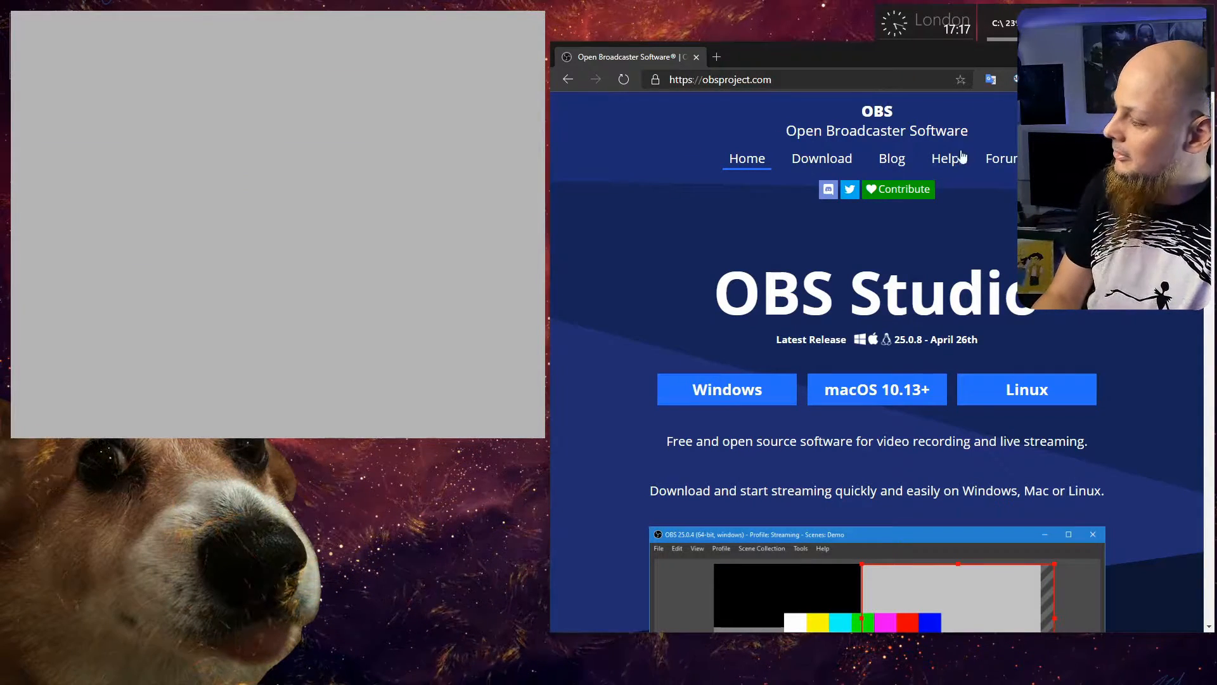
- Navigate the OBS forum's Resources to OBS Studio Plugins and the StreamFX thread
{"action": "left_click", "coordinate": [1002, 157]}
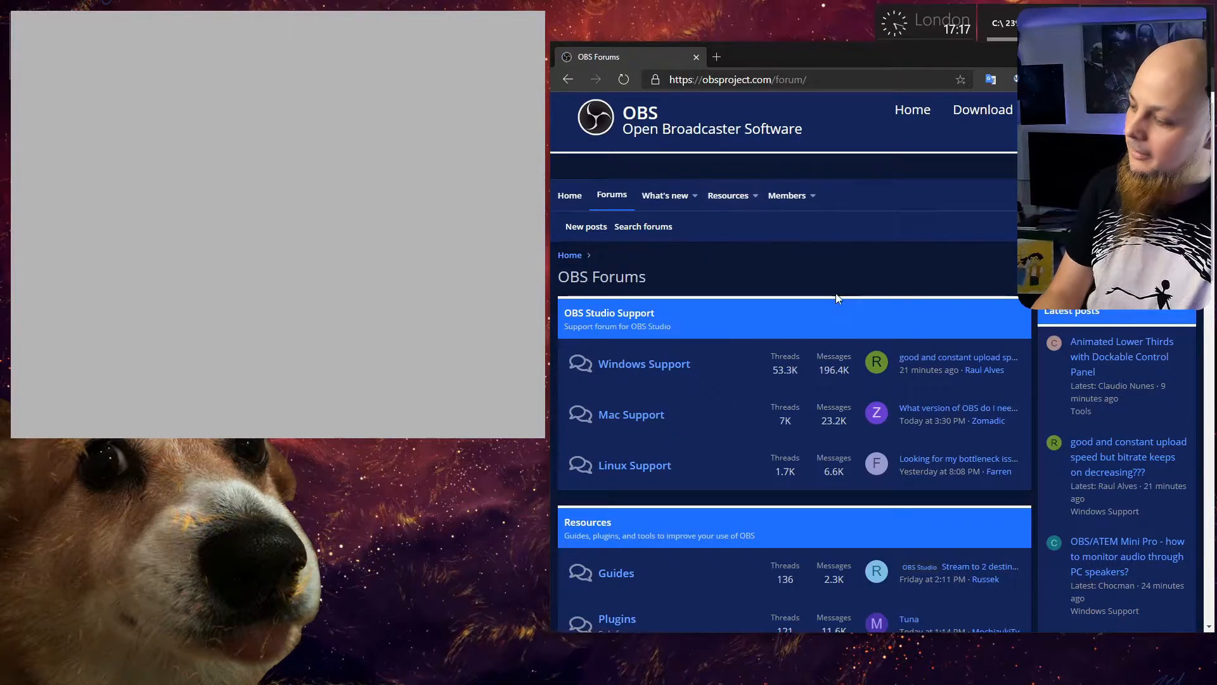
{"action": "scroll", "scroll_direction": "down", "scroll_amount": 3}
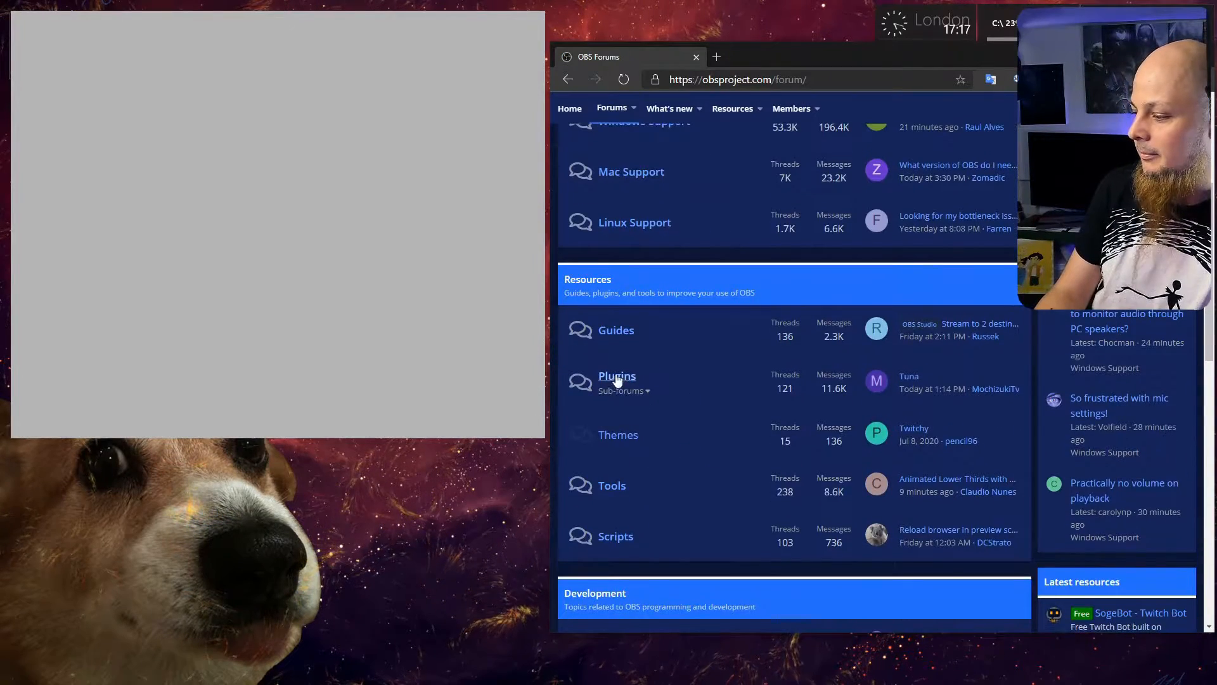
{"action": "left_click", "coordinate": [618, 375]}
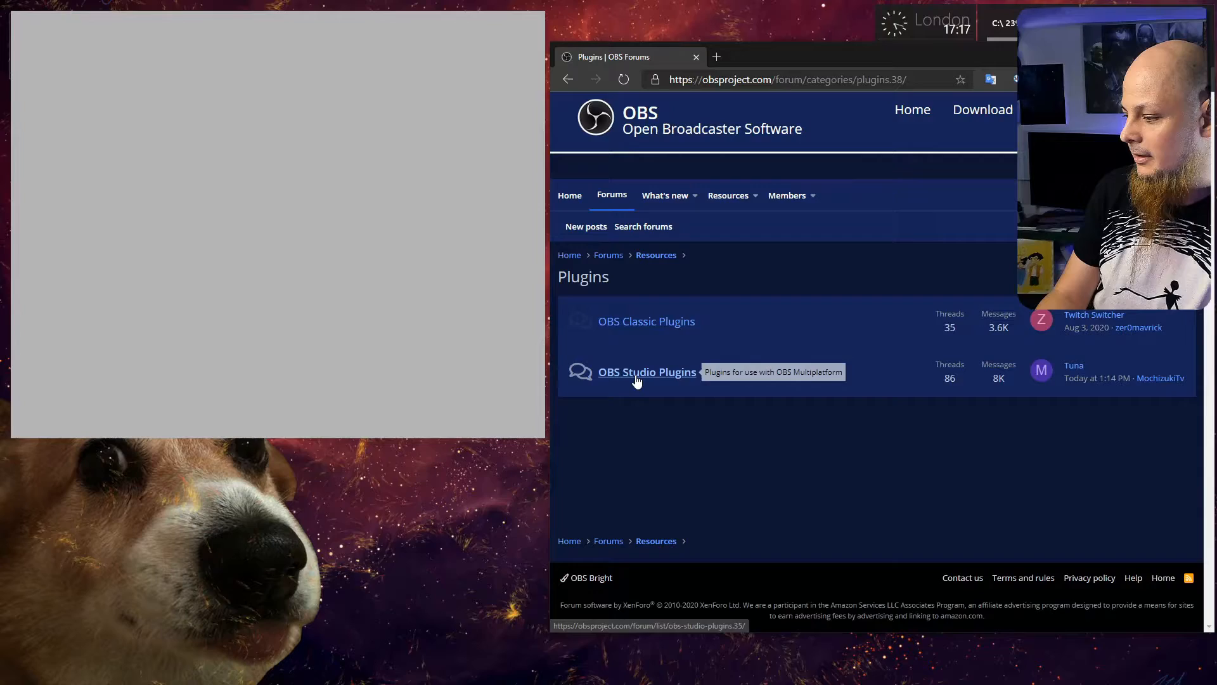
{"action": "left_click", "coordinate": [647, 373]}
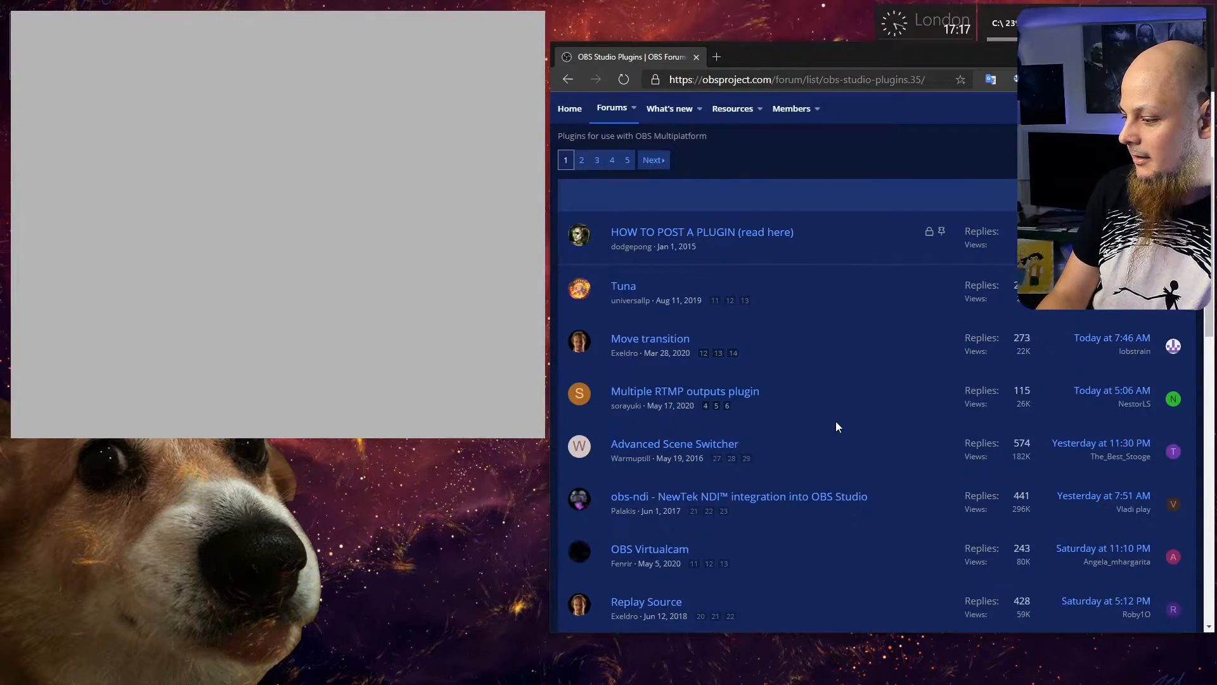
{"action": "scroll", "scroll_direction": "down", "scroll_amount": 3}
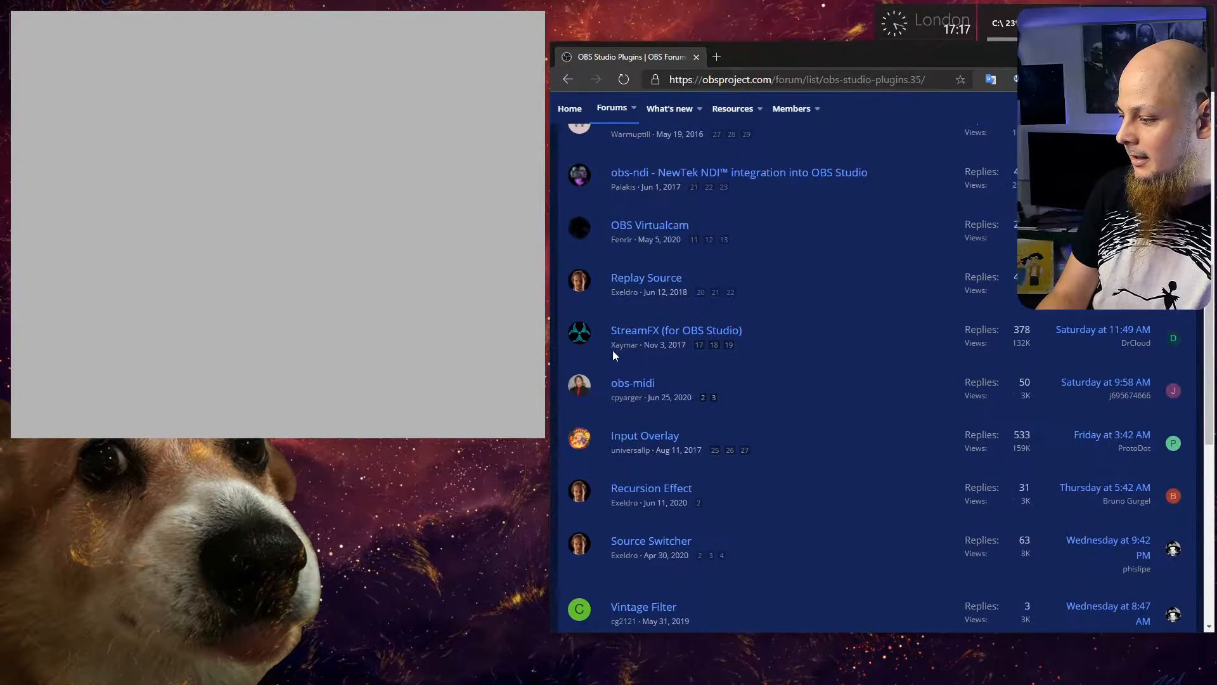
{"action": "mouse_move", "coordinate": [632, 330]}
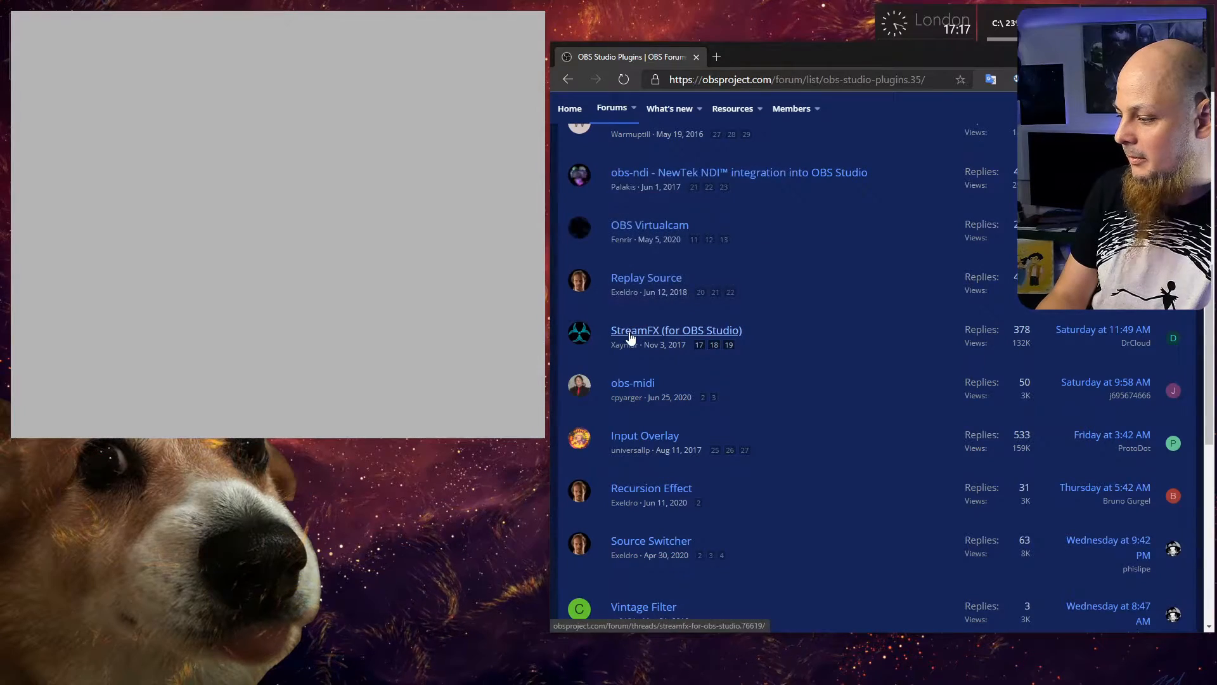
{"action": "left_click", "coordinate": [676, 330]}
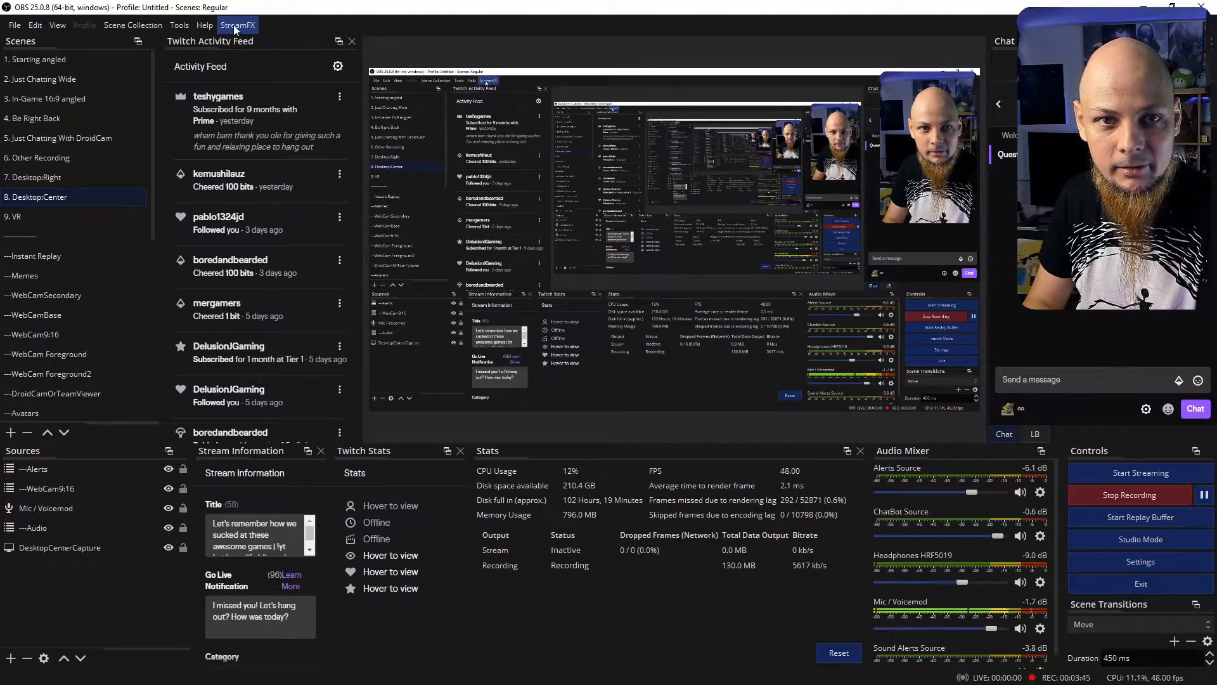
- Turn on Studio Mode and bring up the WebCamBase scene's context menu
{"action": "left_click", "coordinate": [237, 24]}
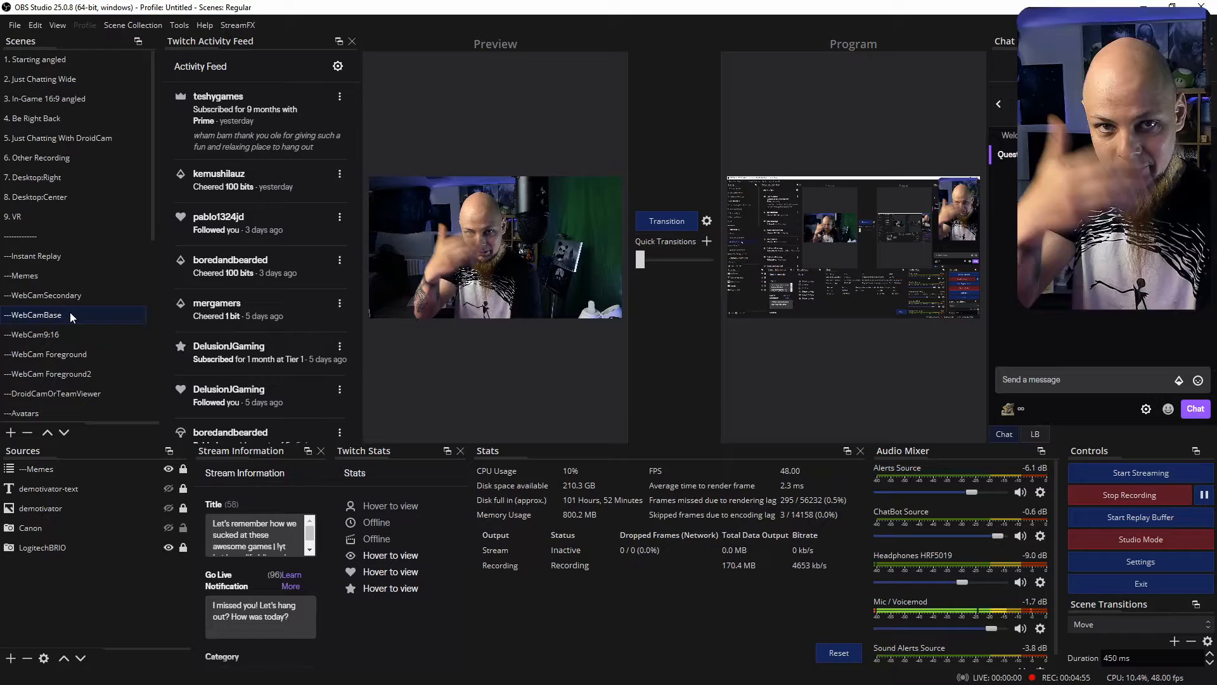
{"action": "right_click", "coordinate": [33, 315]}
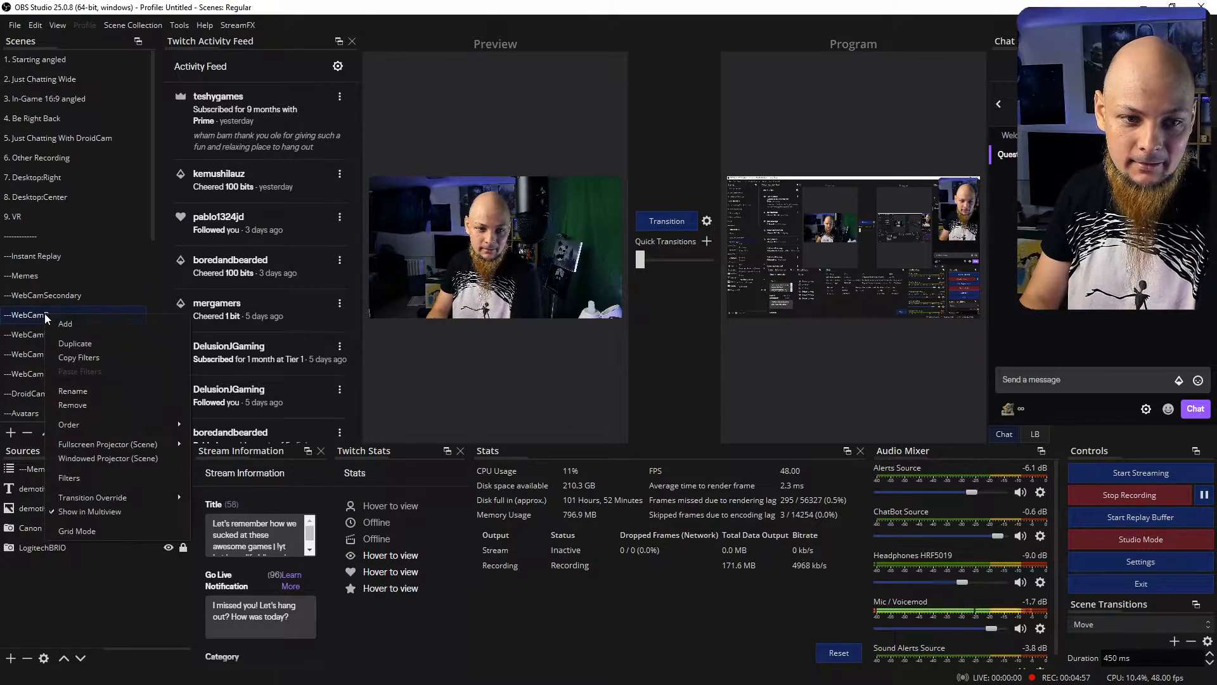
- Inspect the BigBrain filter in WebCamBase's filters and begin adding a Displacement Mapping filter
{"action": "left_click", "coordinate": [69, 477]}
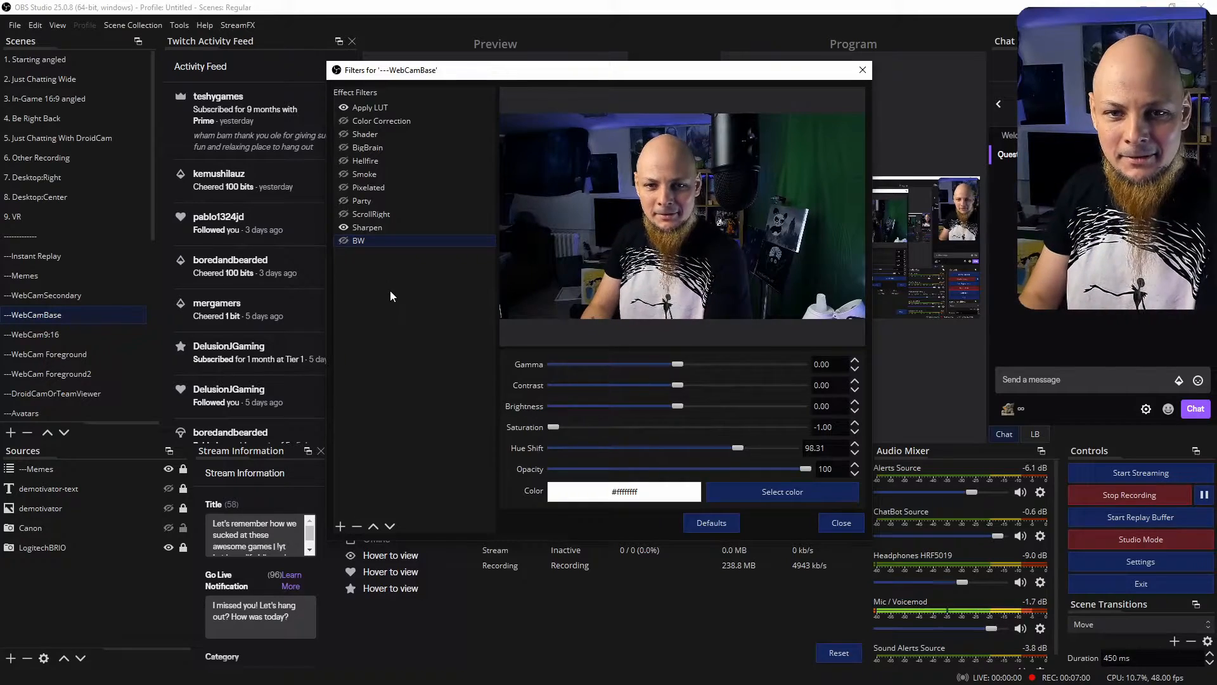
{"action": "left_click", "coordinate": [367, 147]}
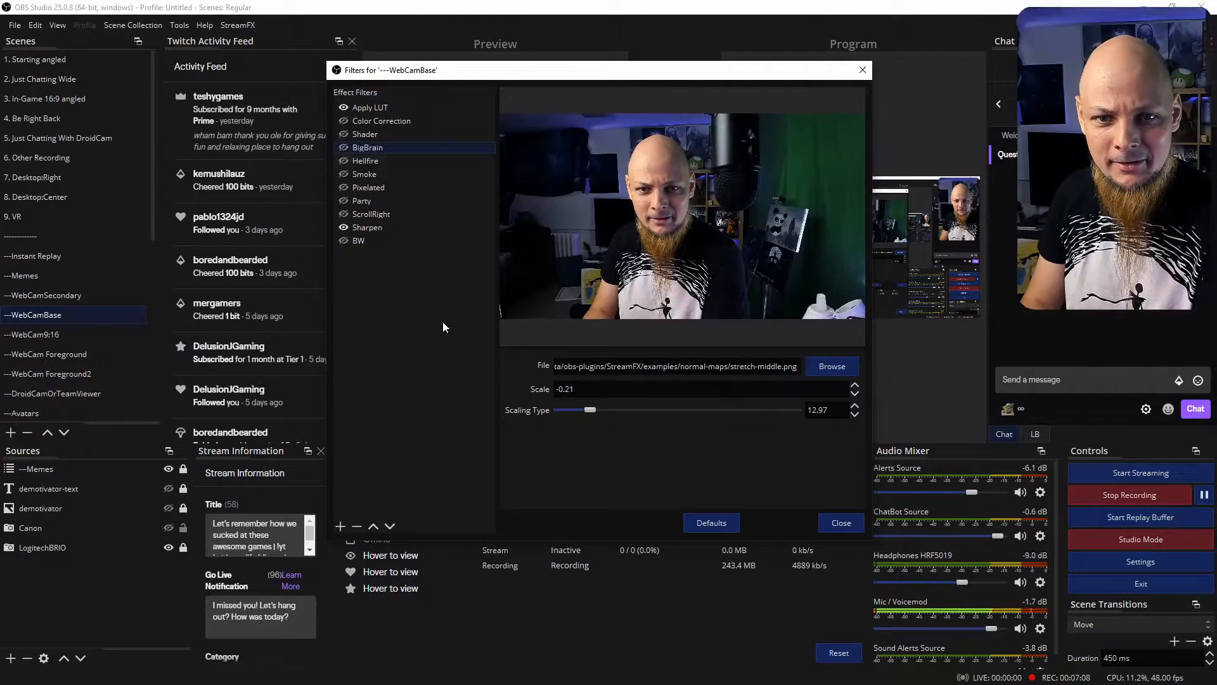
{"action": "left_click", "coordinate": [340, 525]}
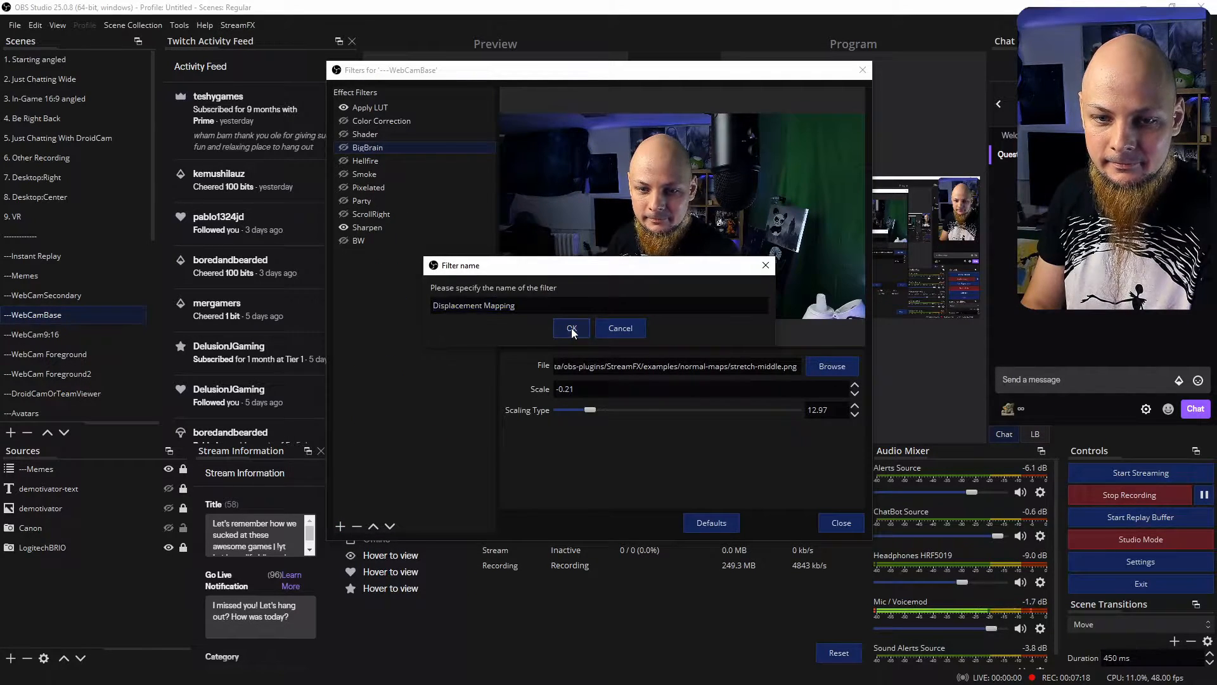
- Confirm the Displacement Mapping filter and load stretch-middle.png as its map
{"action": "left_click", "coordinate": [571, 329]}
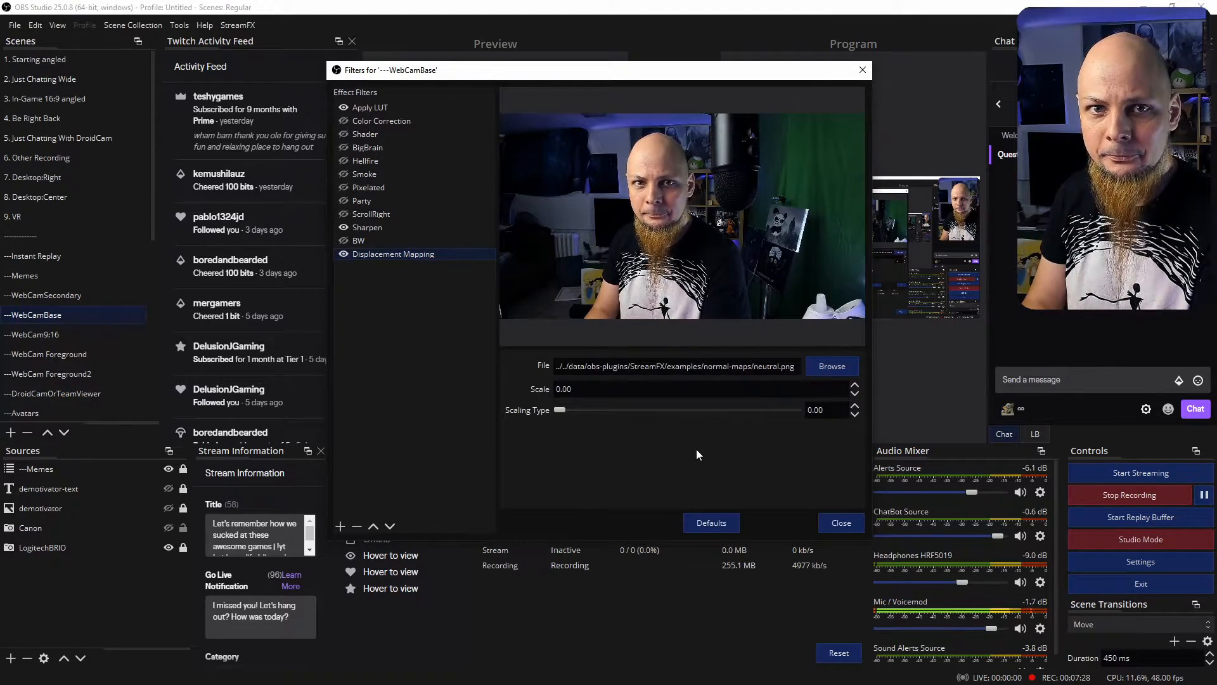
{"action": "mouse_move", "coordinate": [651, 114]}
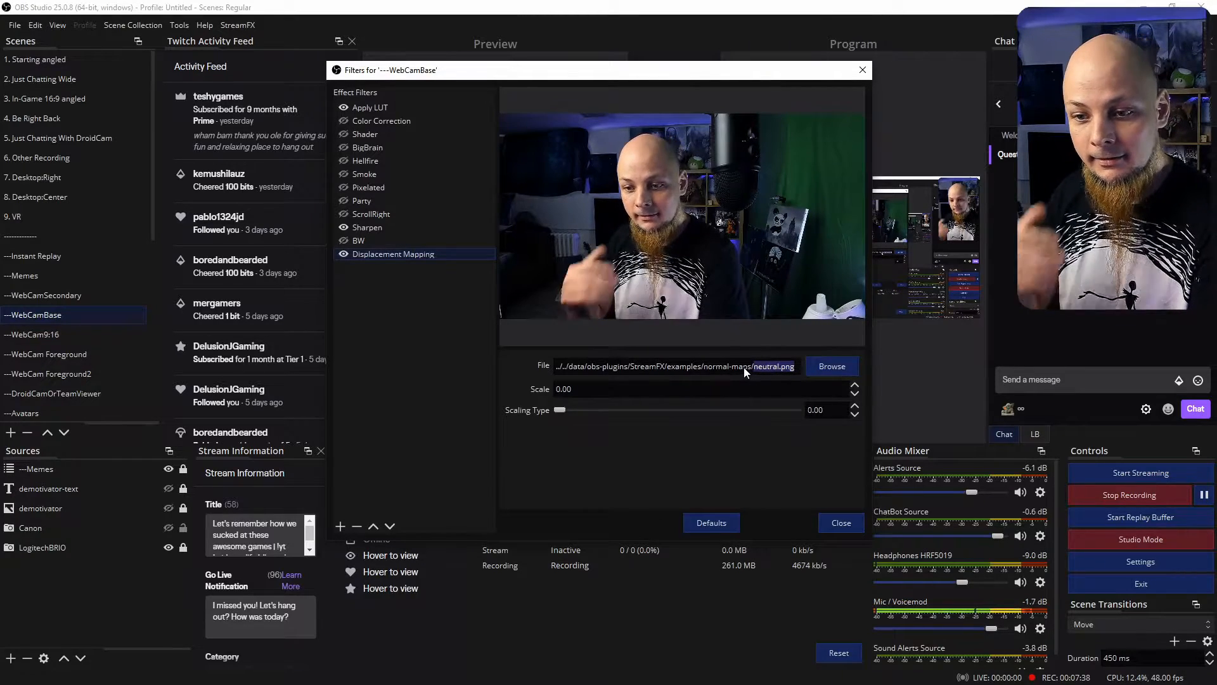
{"action": "mouse_move", "coordinate": [746, 370]}
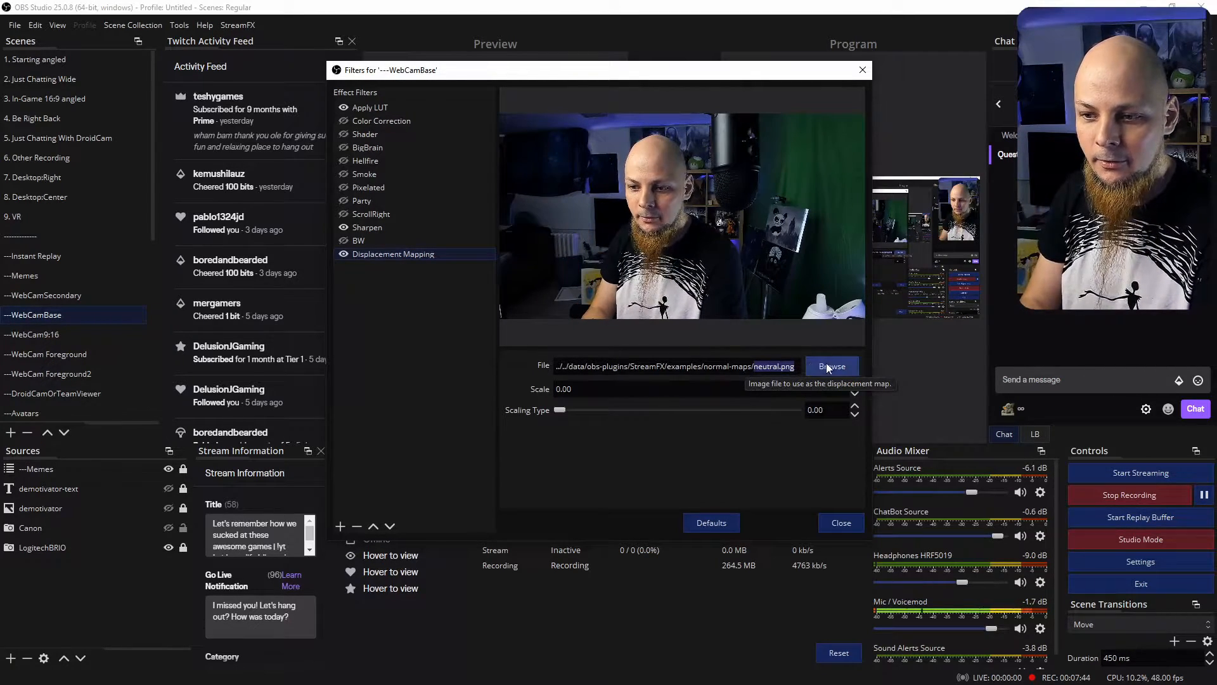
{"action": "left_click", "coordinate": [832, 365]}
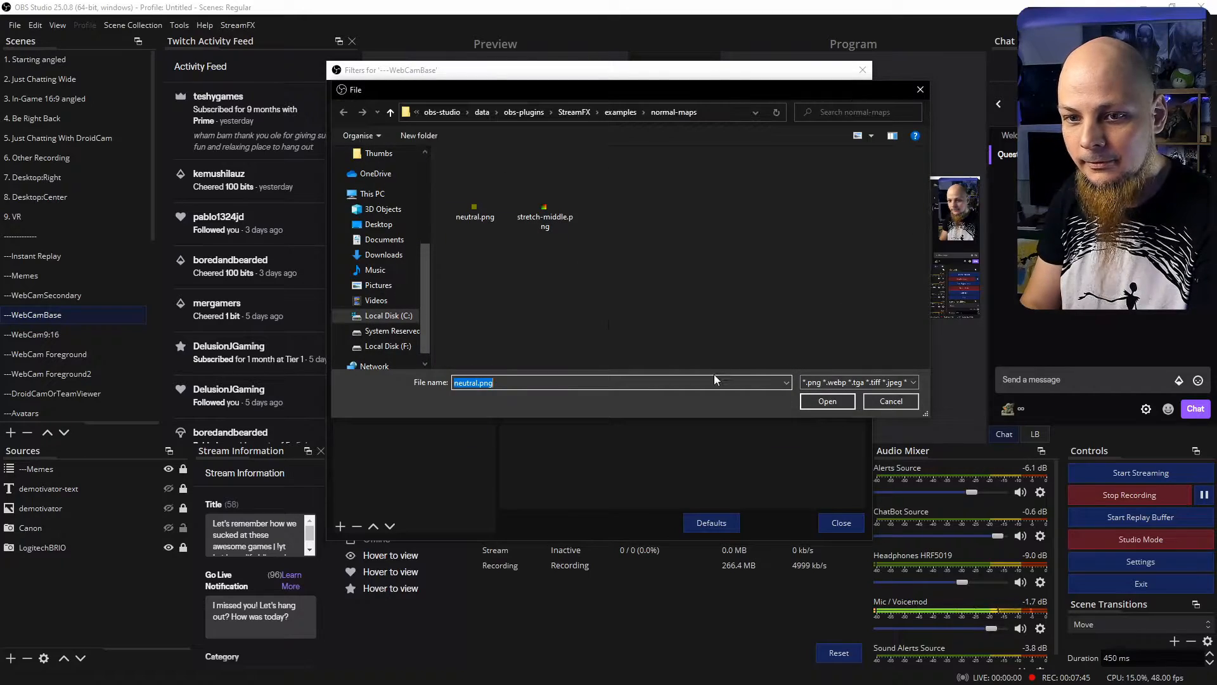
{"action": "left_click", "coordinate": [545, 205]}
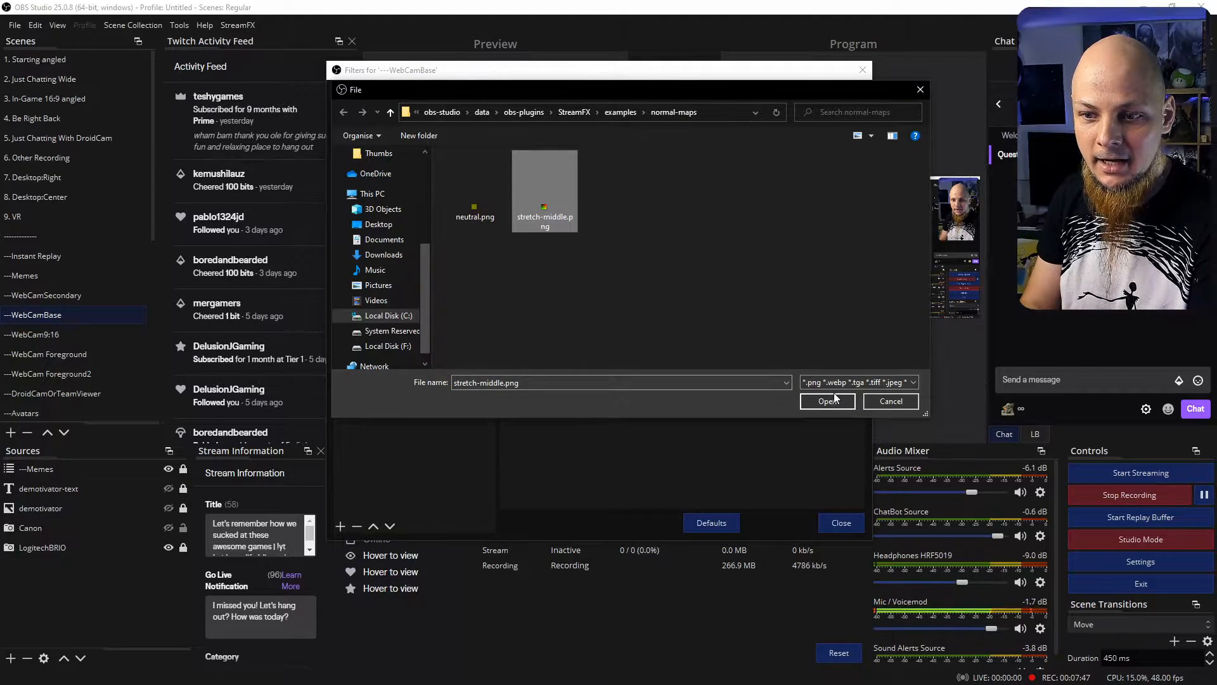
{"action": "left_click", "coordinate": [827, 401]}
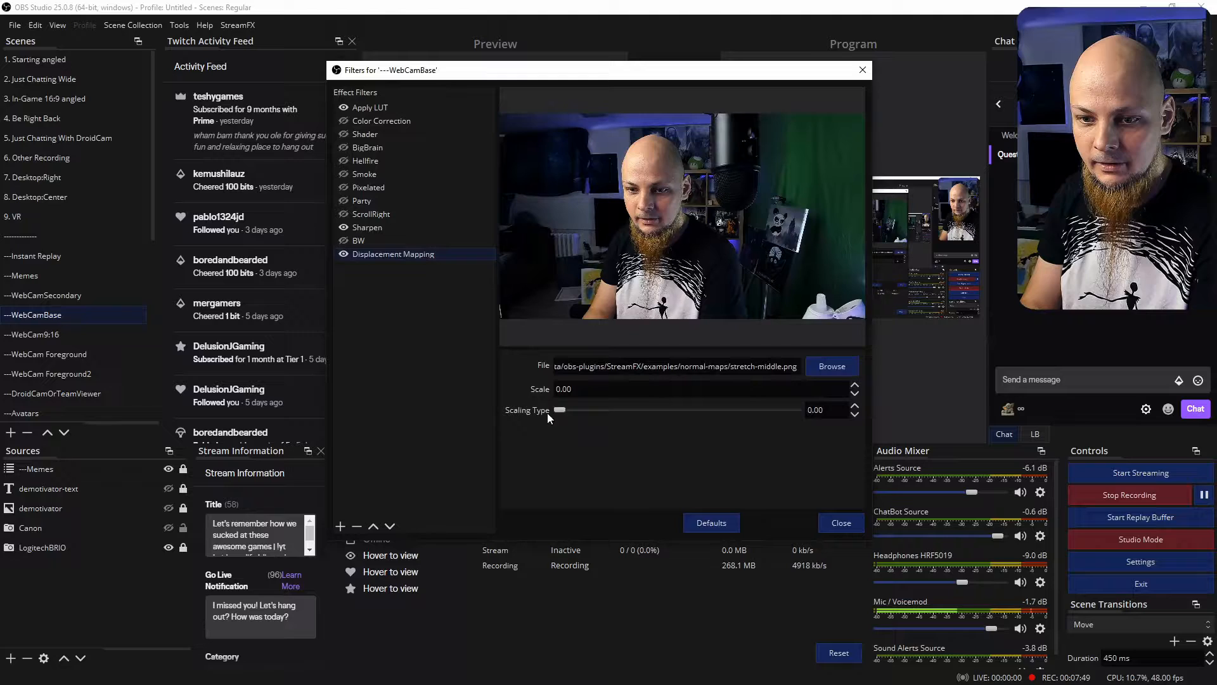
- Set scaling to about 20.22 and a negative scale near -0.19 to bulge the head
{"action": "left_click_drag", "start_coordinate": [559, 409], "coordinate": [610, 410]}
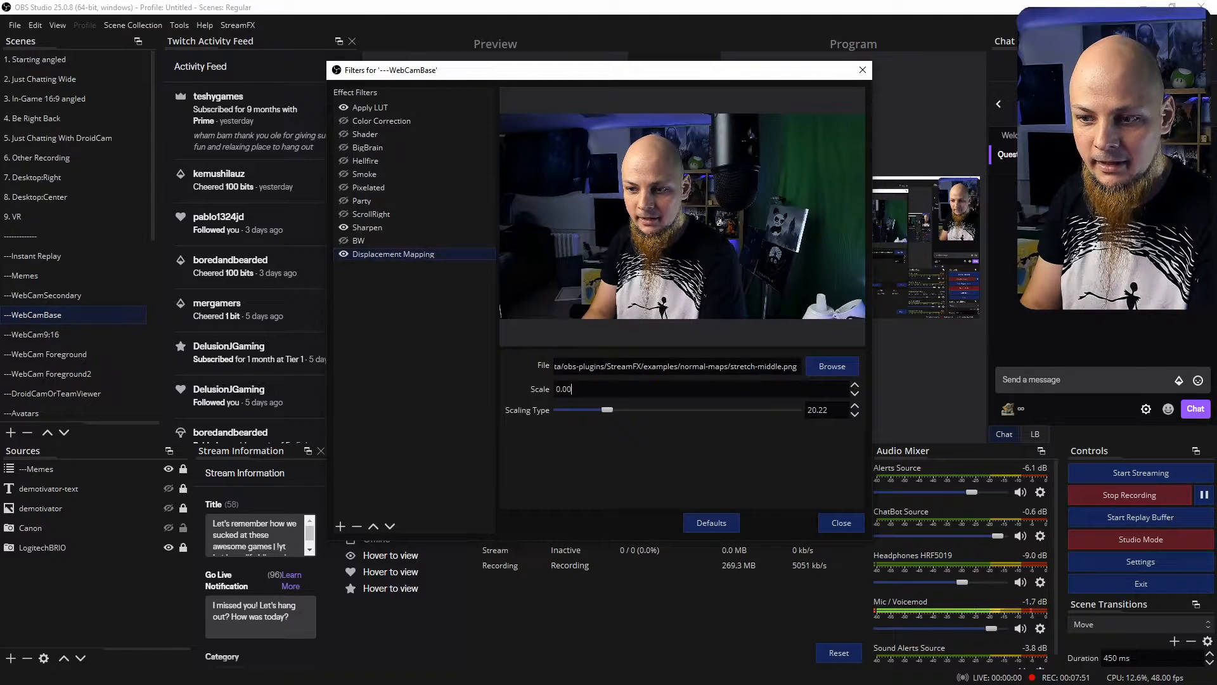
{"action": "left_click", "coordinate": [855, 397]}
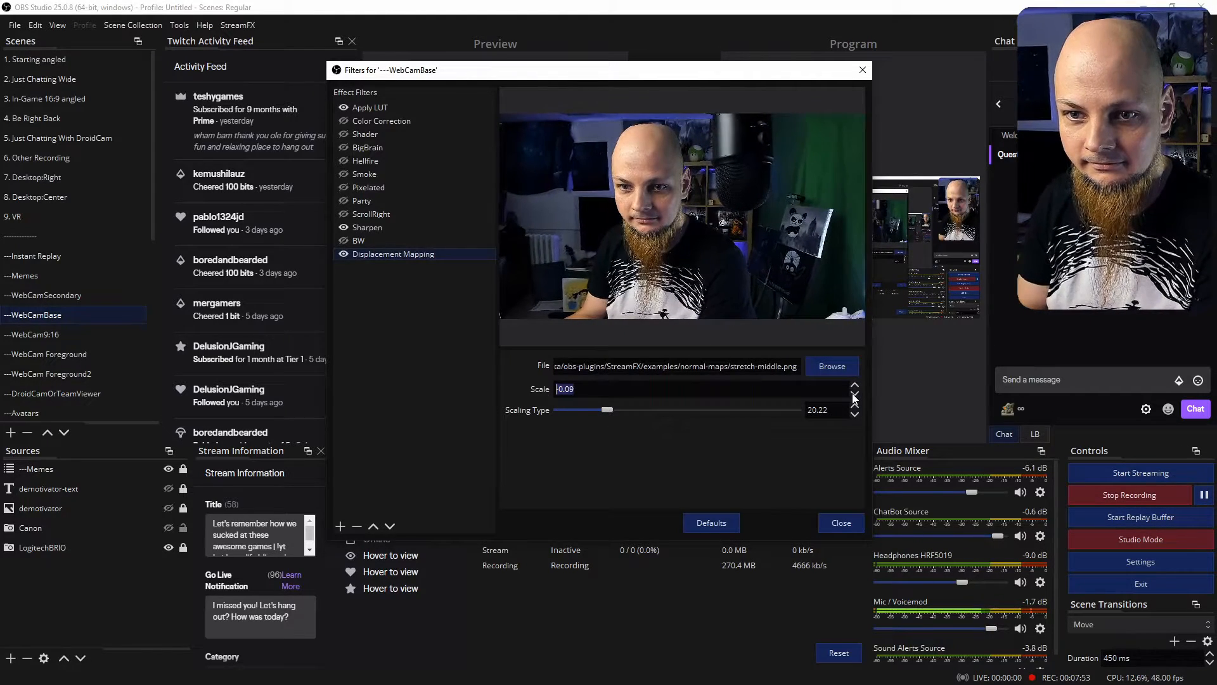
{"action": "left_click", "coordinate": [854, 381]}
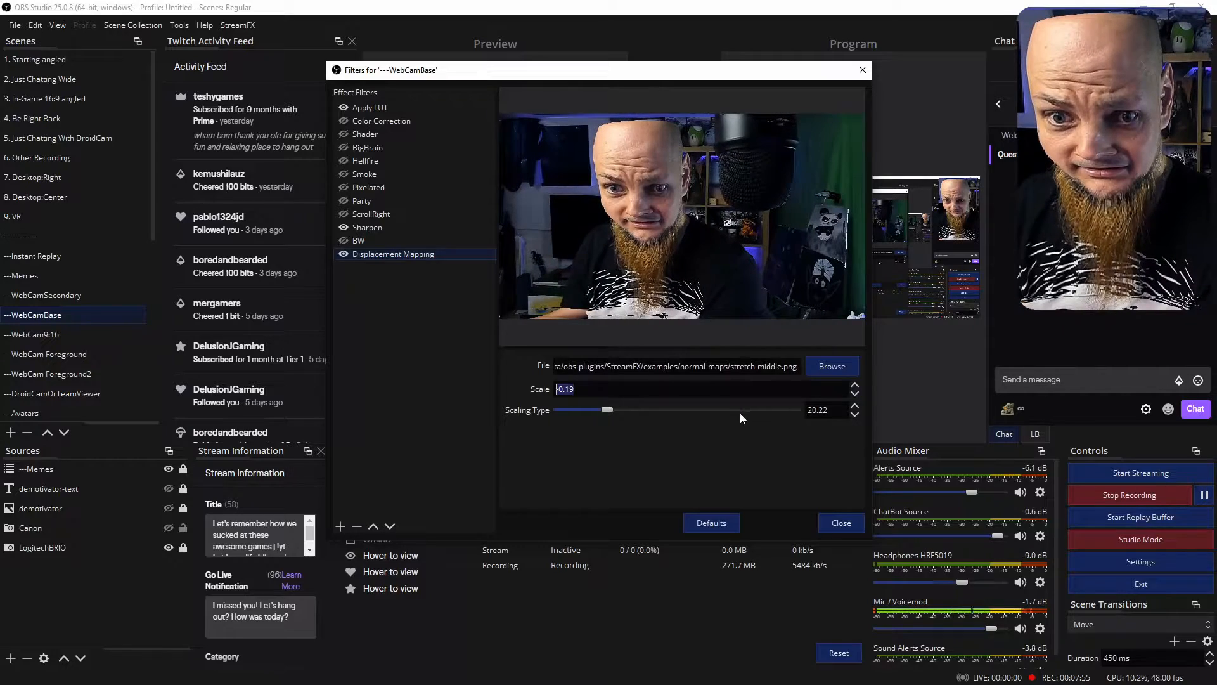
{"action": "left_click", "coordinate": [854, 382]}
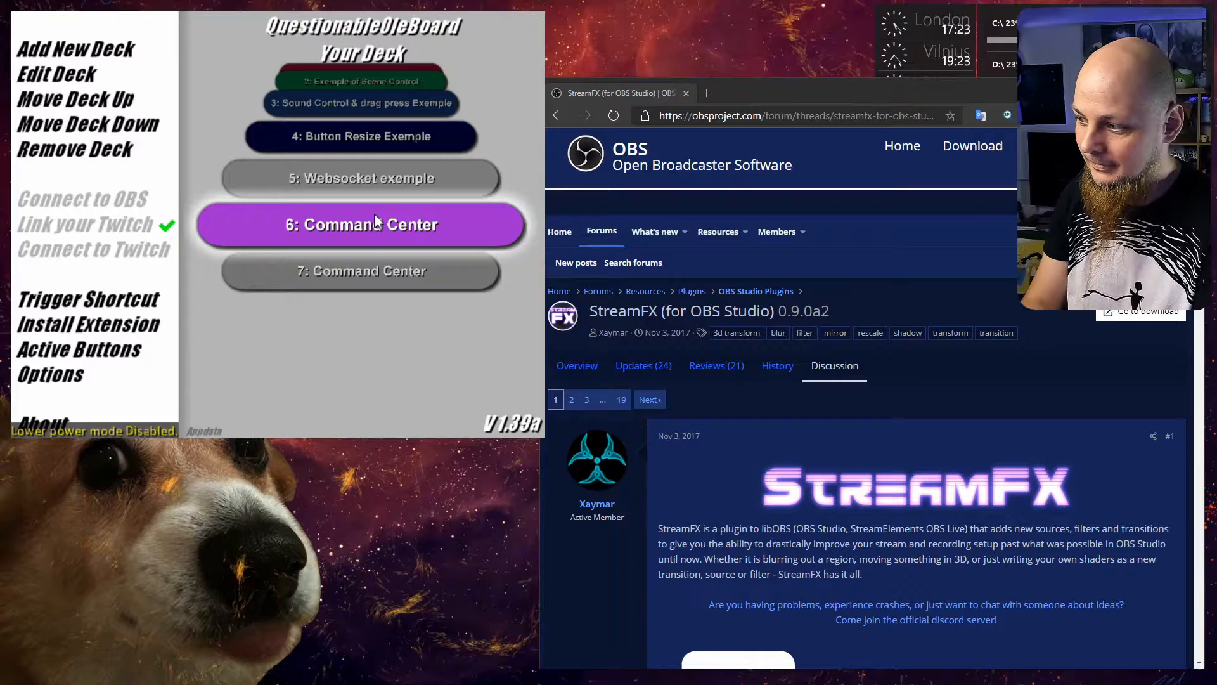
- Edit the Command Center deck and bring up the Big Broin button's options
{"action": "left_click", "coordinate": [360, 224]}
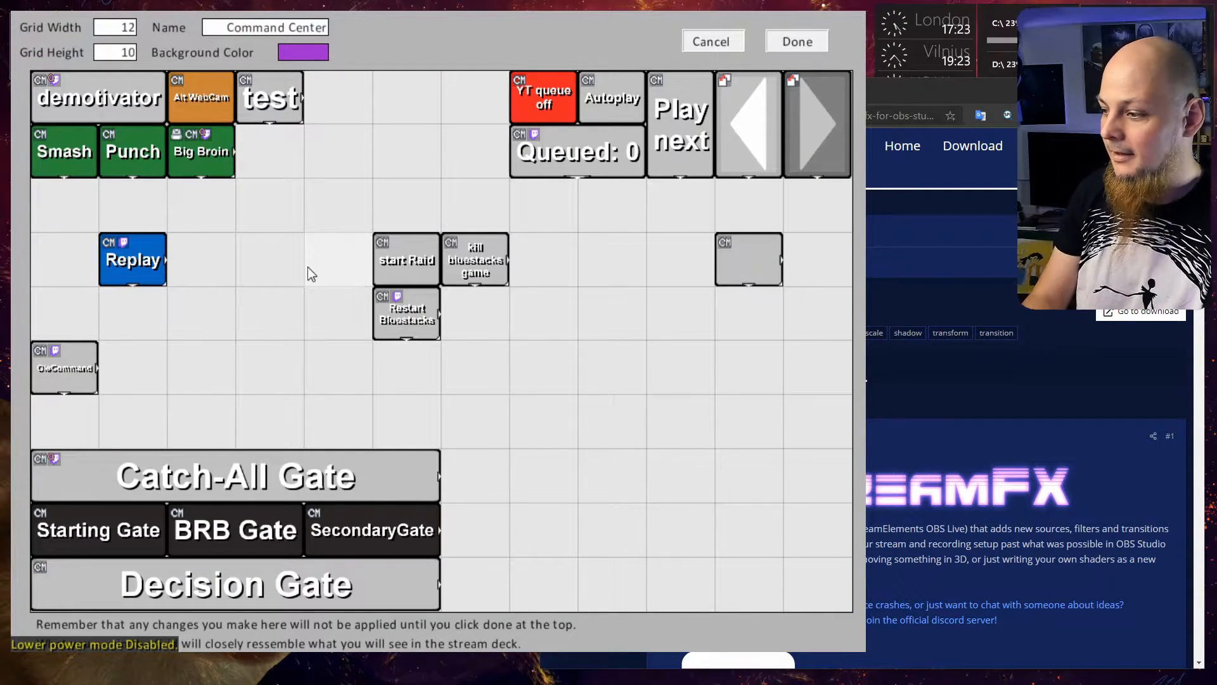
{"action": "mouse_move", "coordinate": [185, 171]}
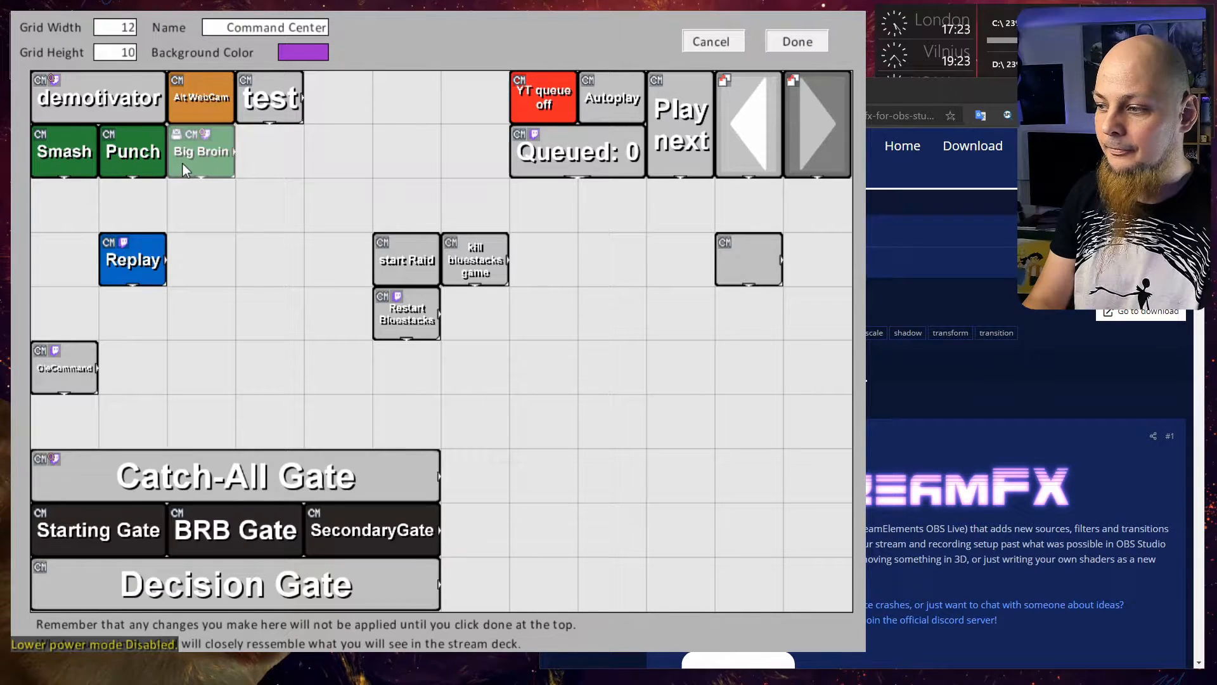
{"action": "right_click", "coordinate": [202, 151]}
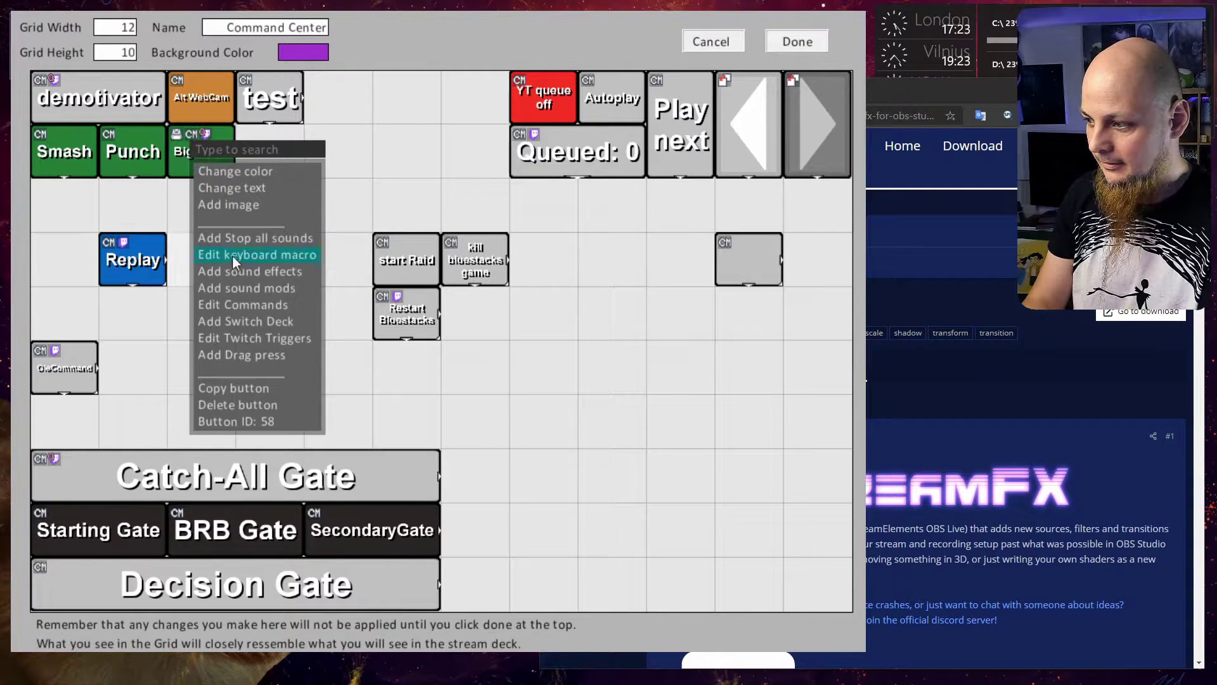
{"action": "mouse_move", "coordinate": [180, 269]}
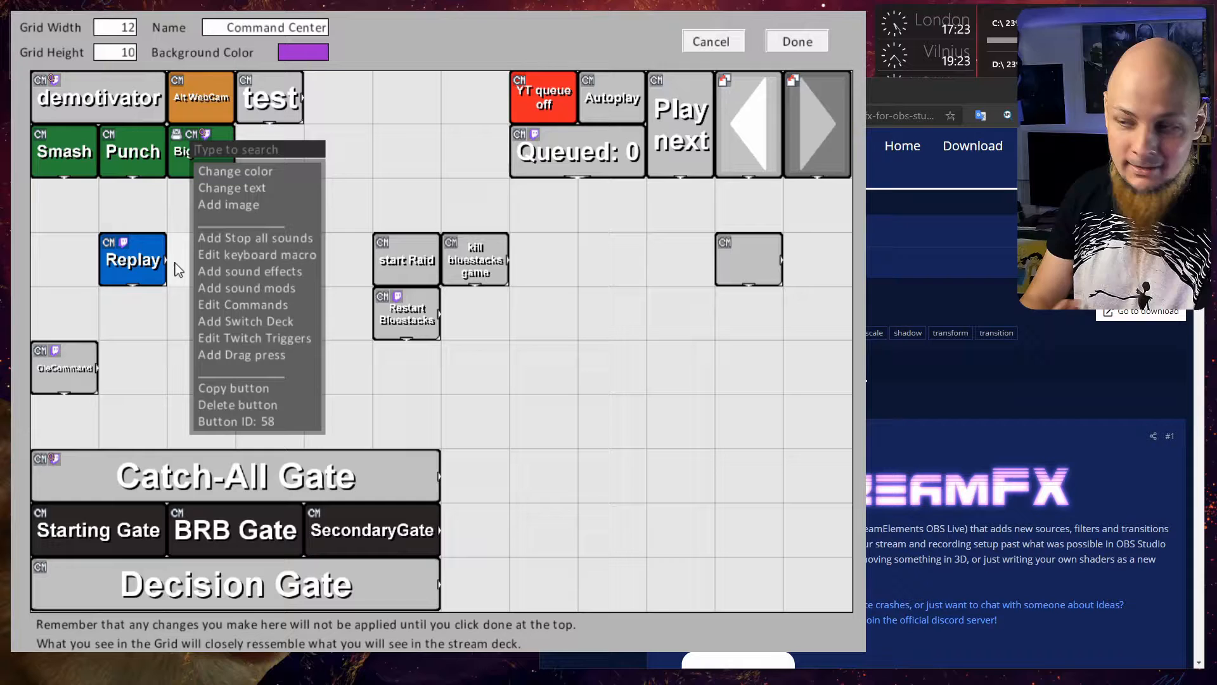
{"action": "mouse_move", "coordinate": [248, 315]}
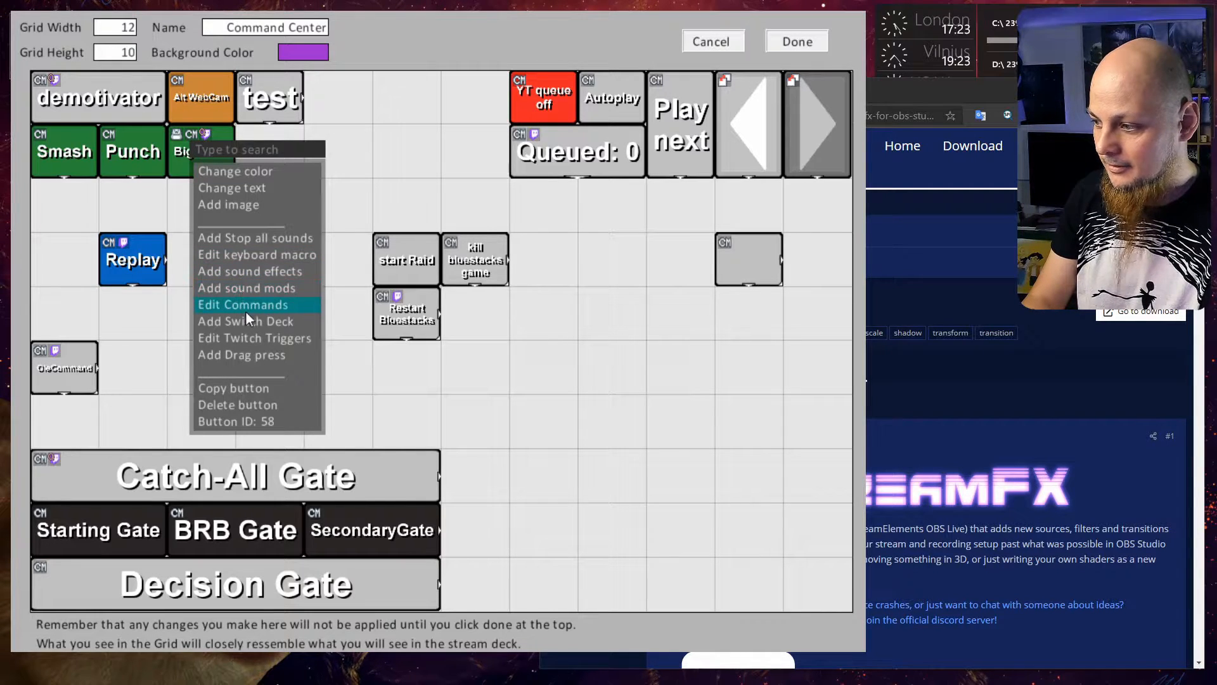
{"action": "left_click", "coordinate": [242, 304]}
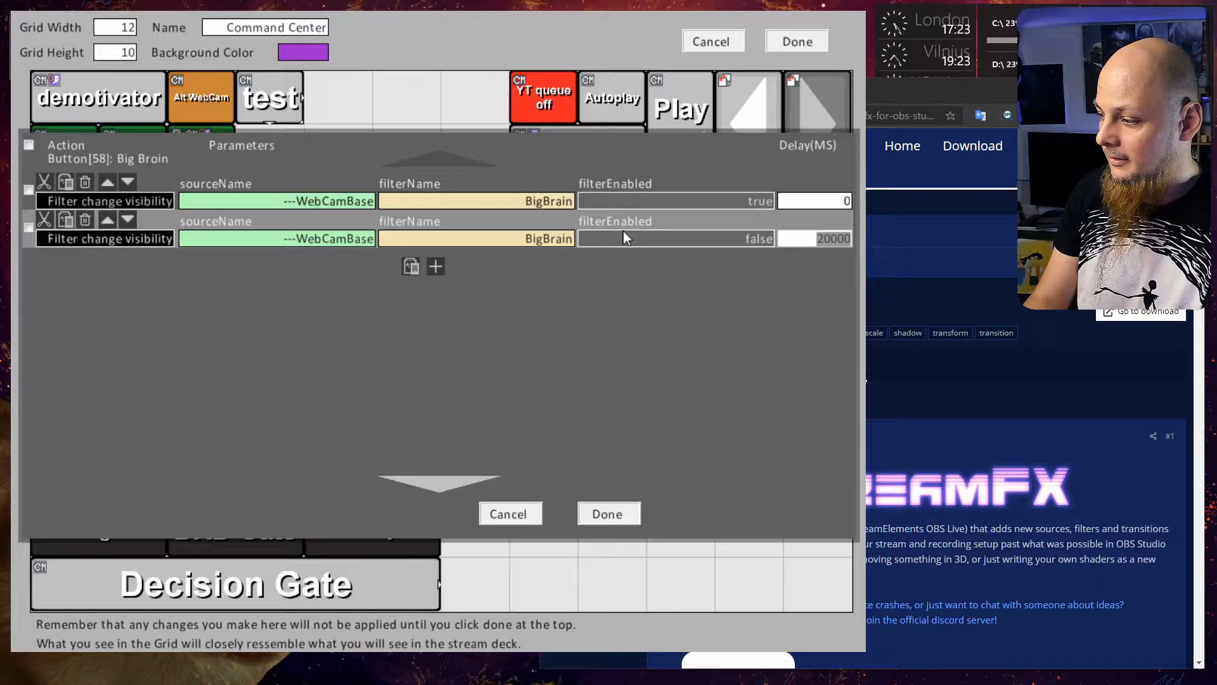
{"action": "mouse_move", "coordinate": [615, 266]}
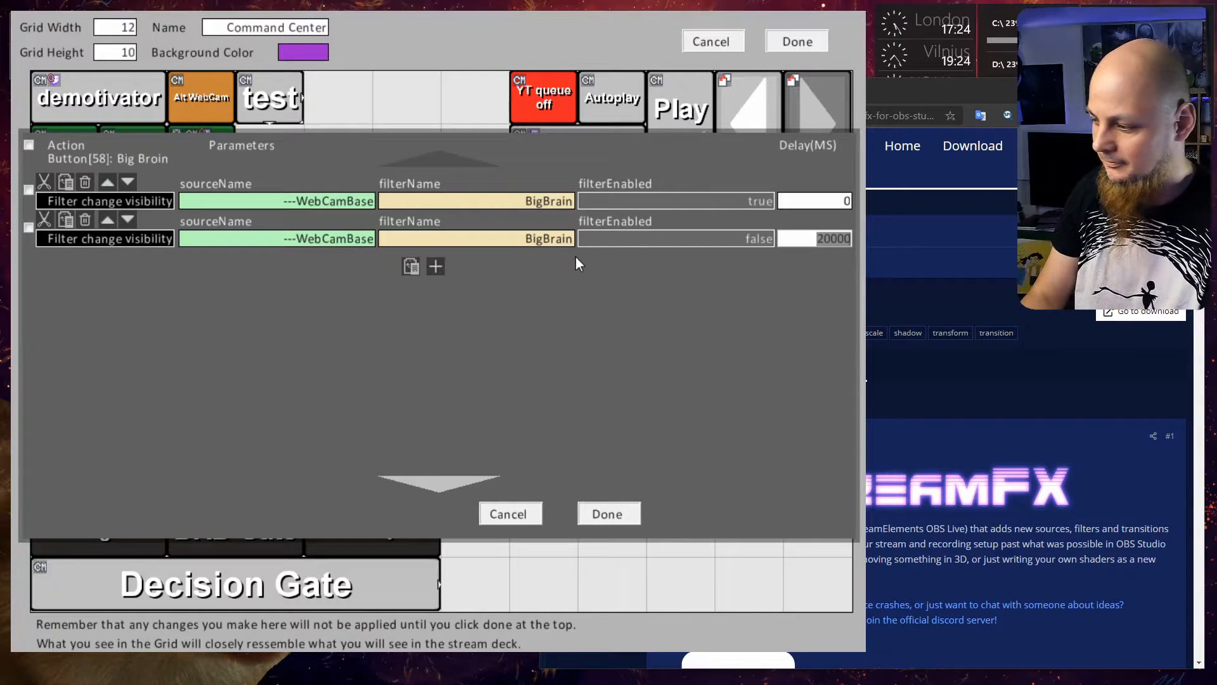
{"action": "mouse_move", "coordinate": [596, 409]}
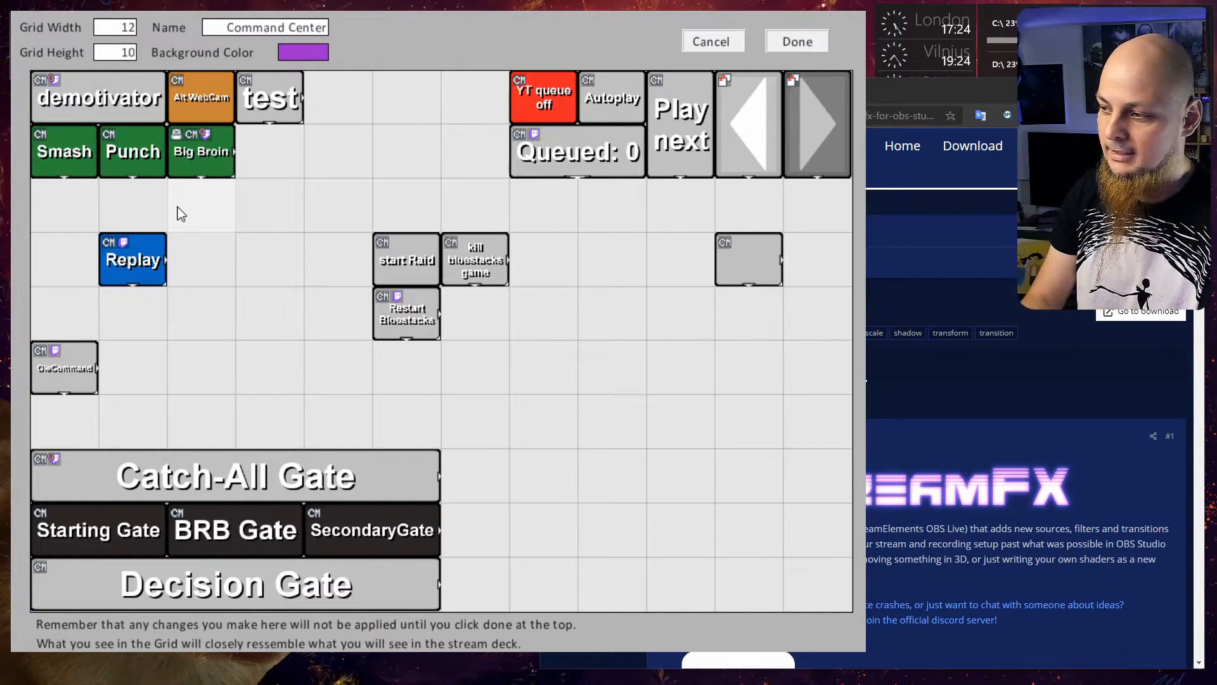
- View the Big Broin button's keyboard macro with its Ctrl, Alt, 1 and Ctrl, Alt, 0 keypresses
{"action": "right_click", "coordinate": [201, 151]}
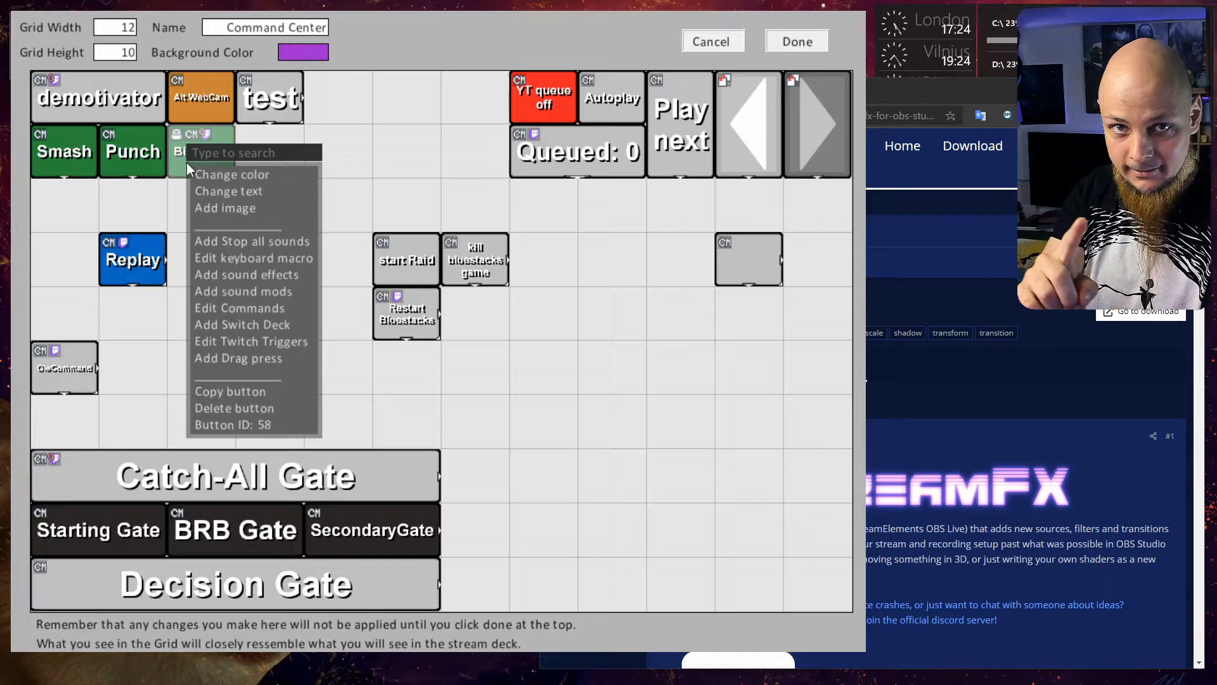
{"action": "mouse_move", "coordinate": [249, 318]}
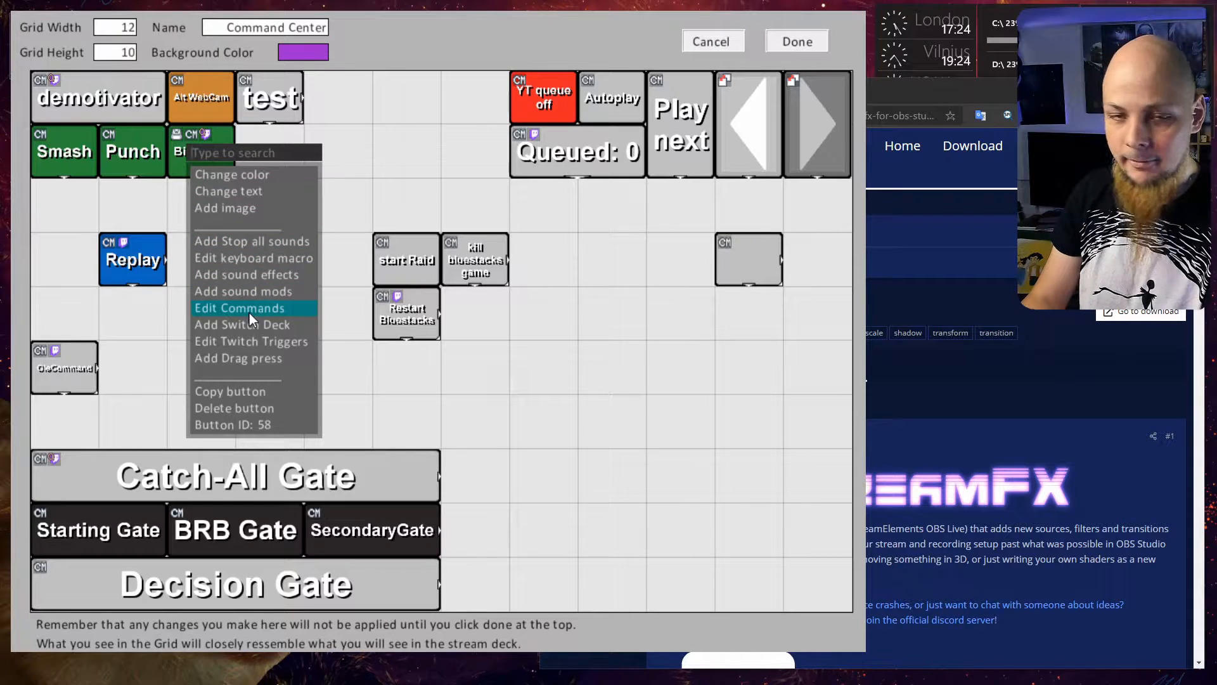
{"action": "mouse_move", "coordinate": [265, 262]}
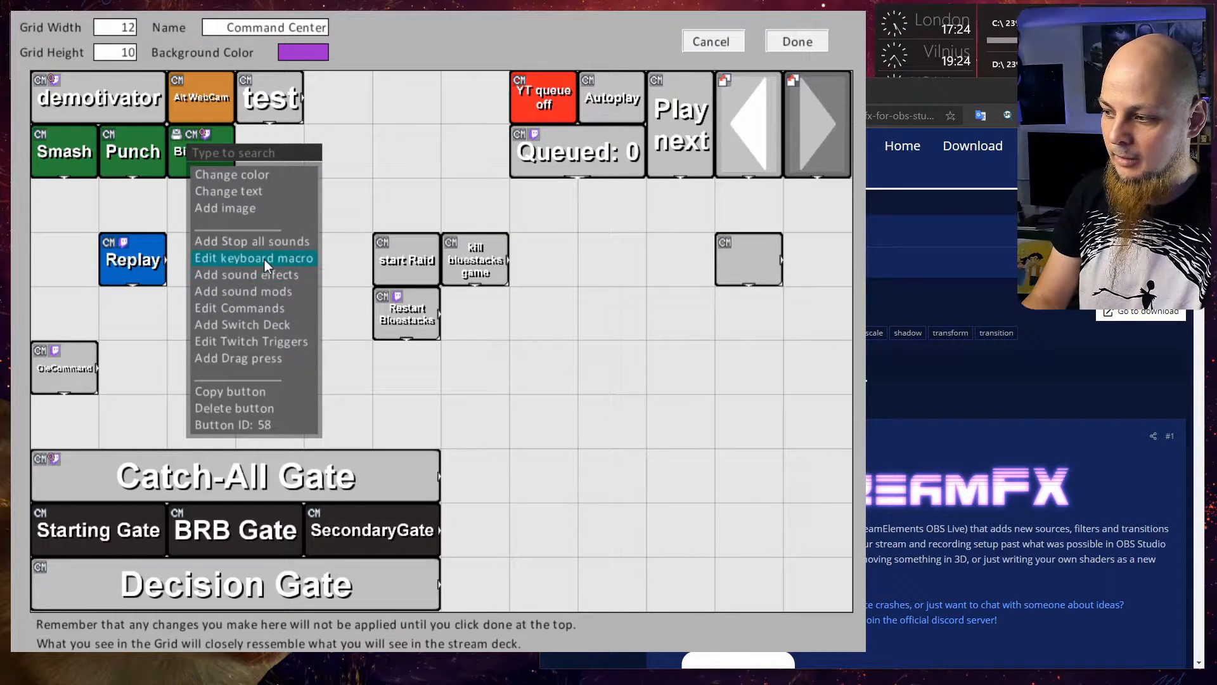
{"action": "left_click", "coordinate": [253, 258]}
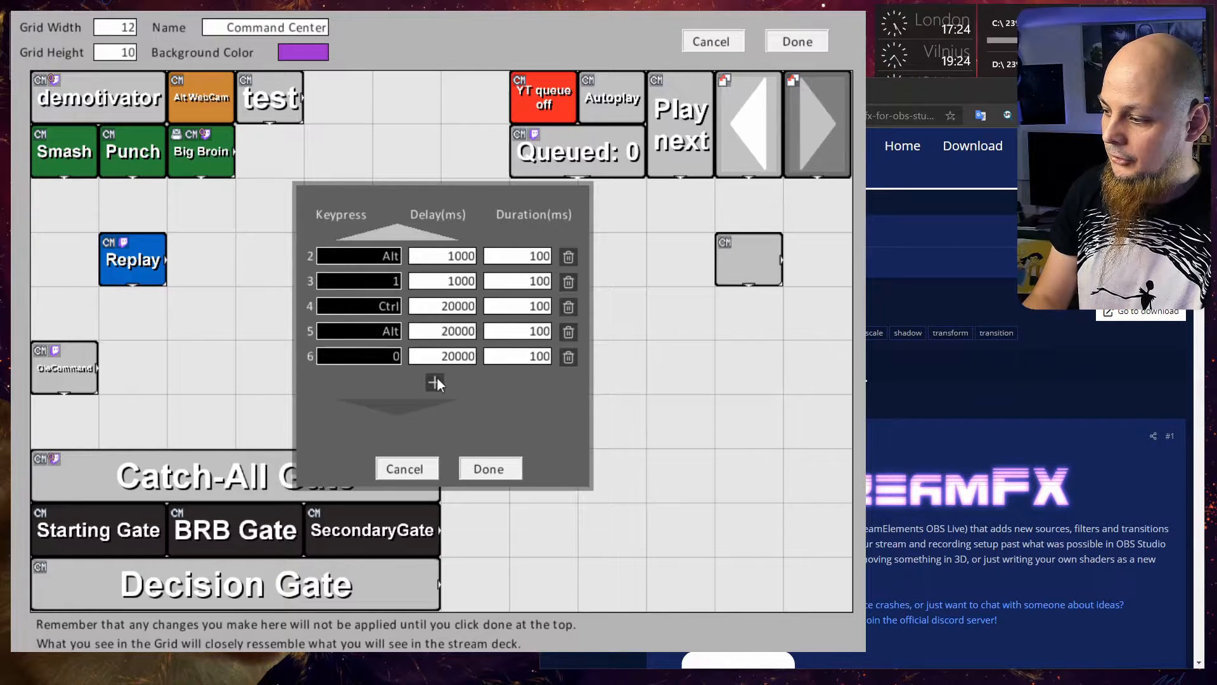
{"action": "mouse_move", "coordinate": [535, 401]}
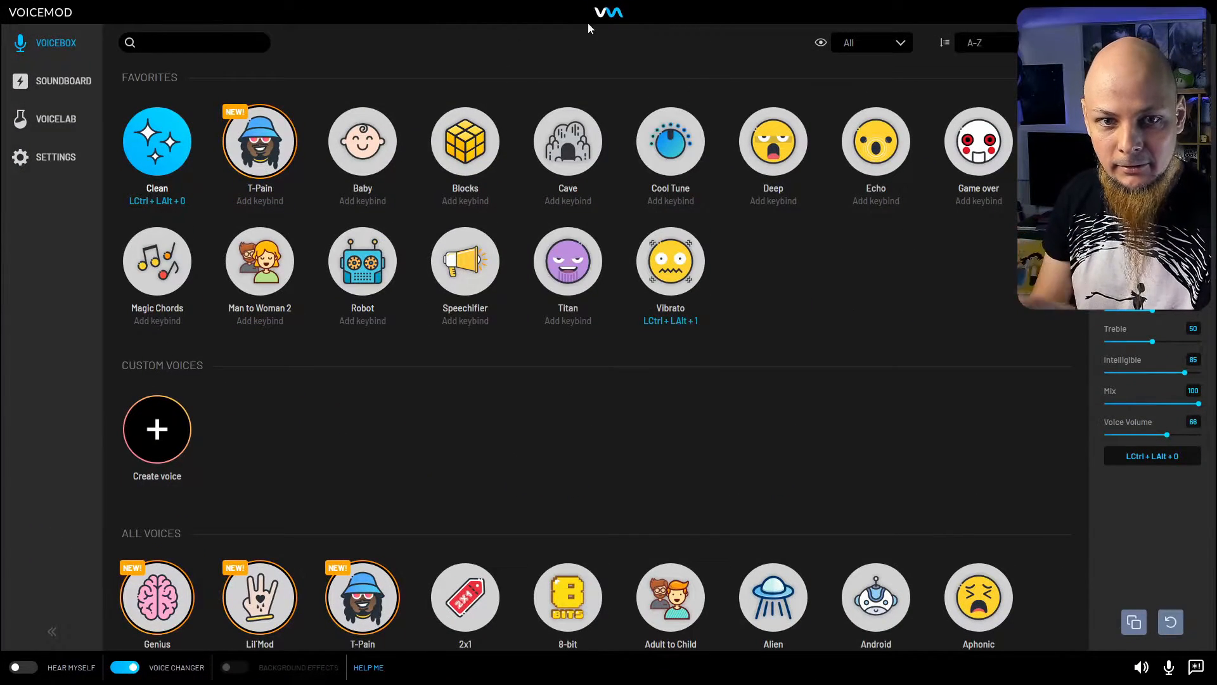
{"action": "mouse_move", "coordinate": [703, 355]}
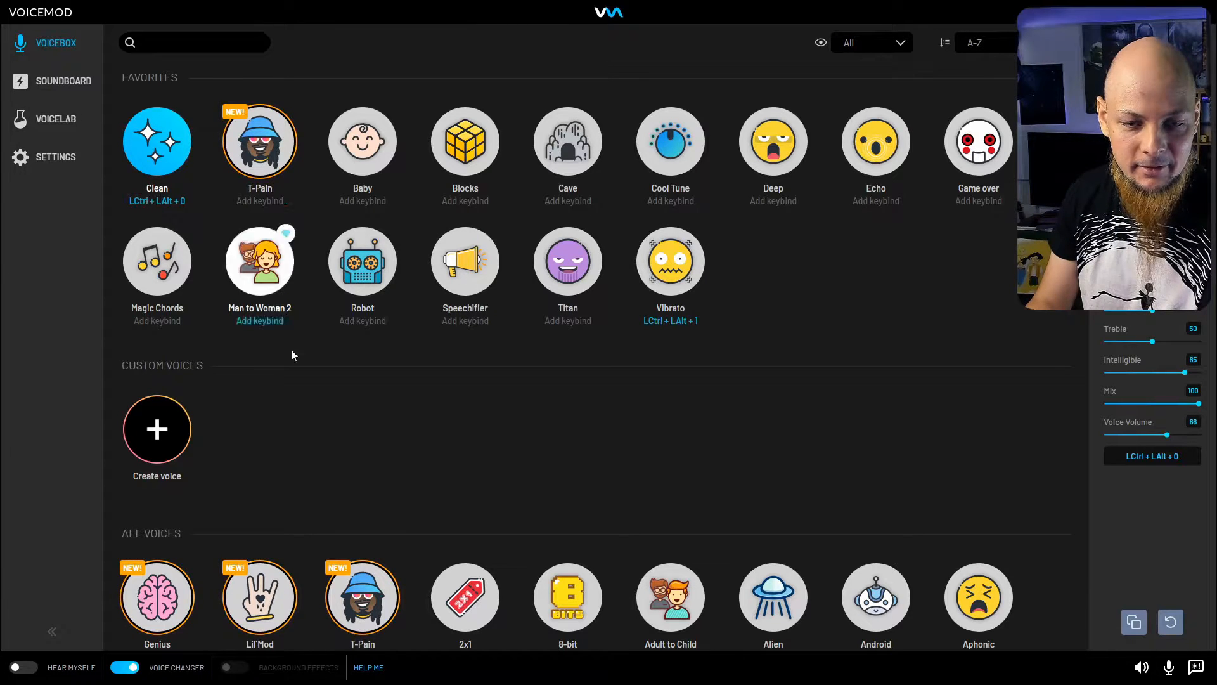
{"action": "mouse_move", "coordinate": [653, 339]}
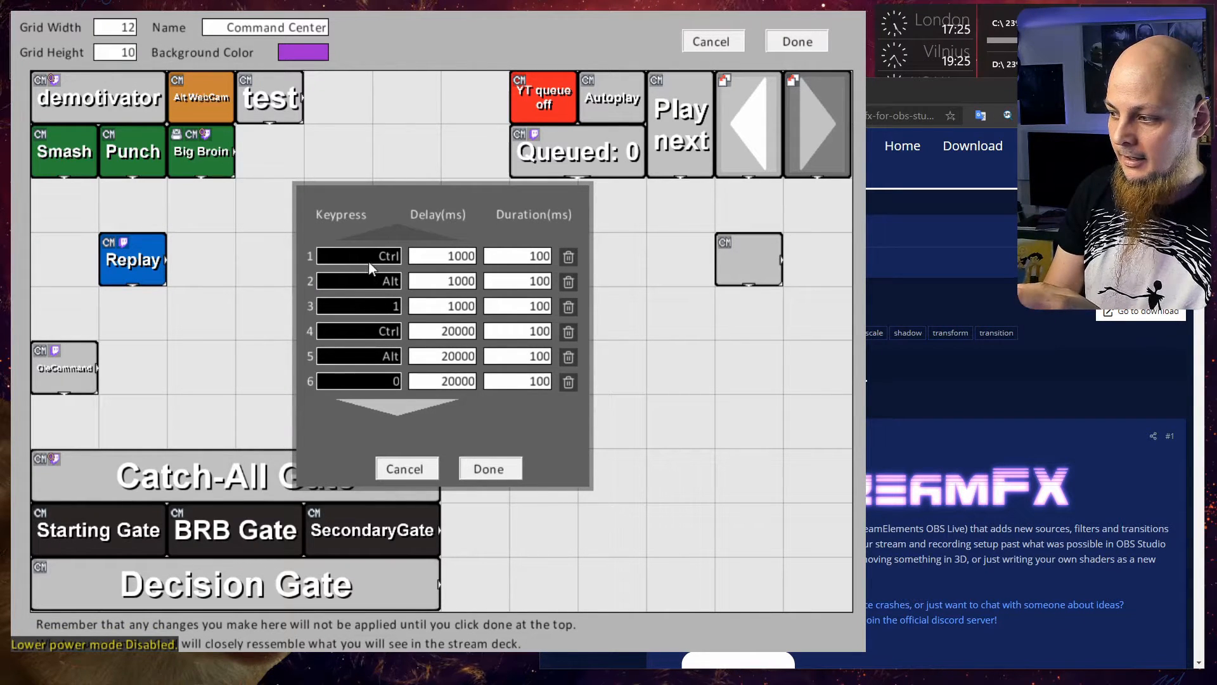
{"action": "mouse_move", "coordinate": [364, 287]}
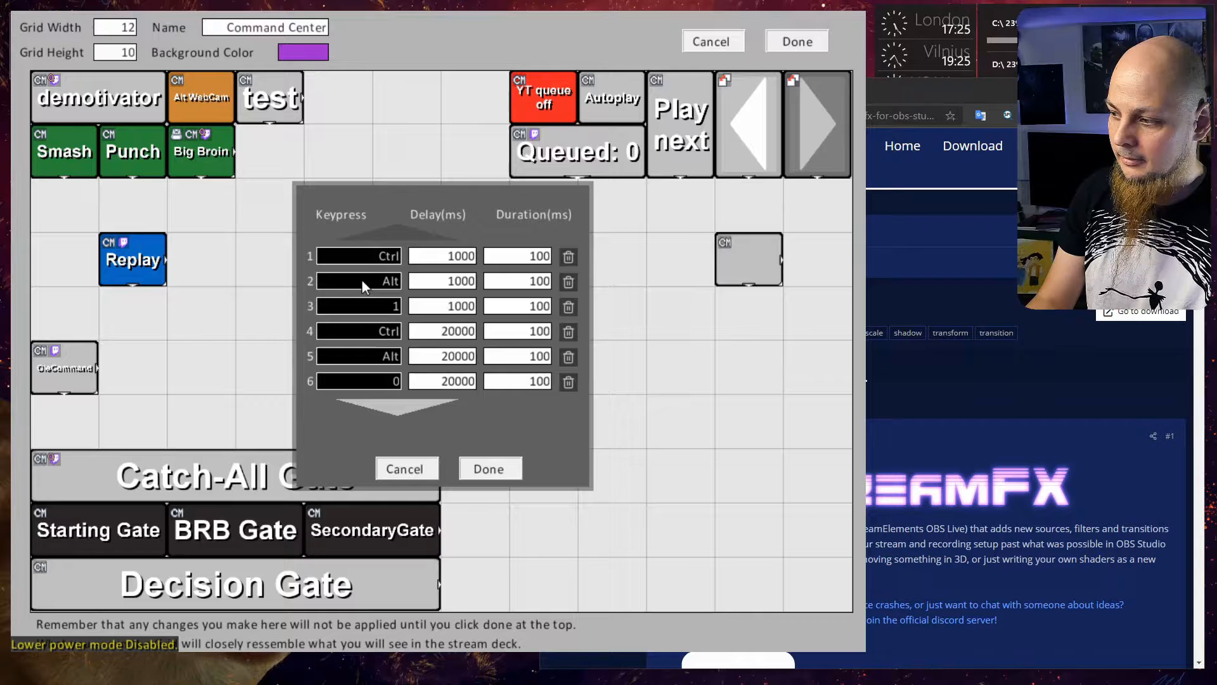
{"action": "mouse_move", "coordinate": [375, 307]}
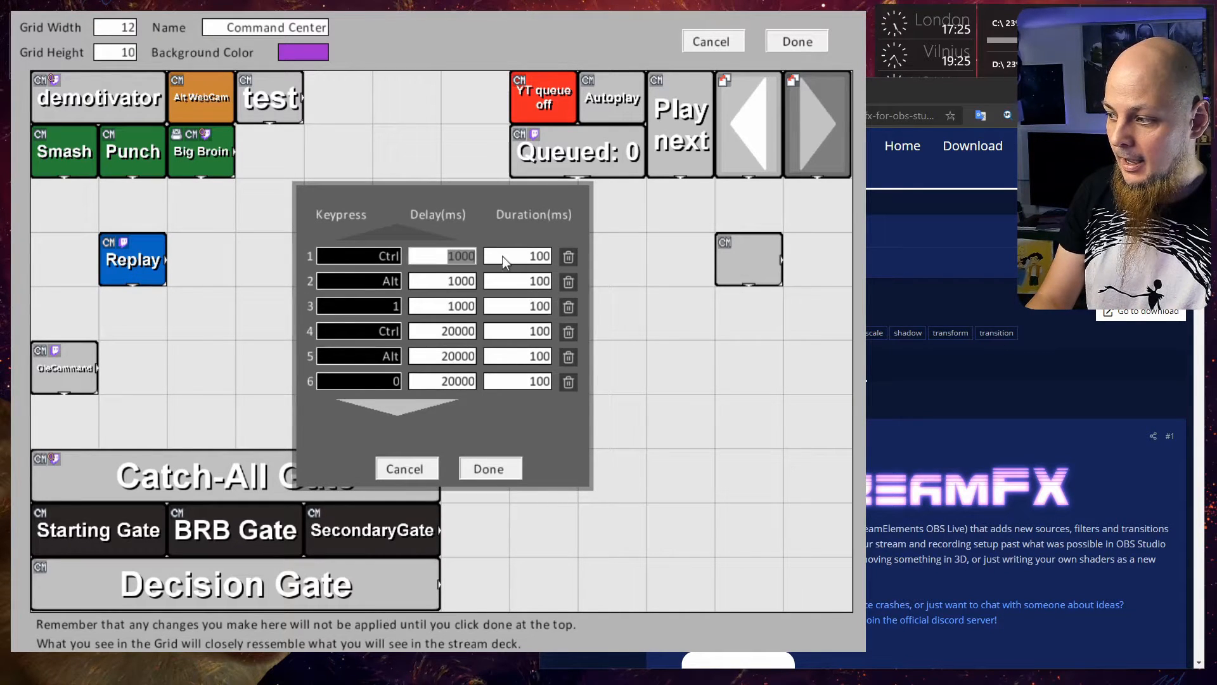
{"action": "left_click", "coordinate": [442, 306]}
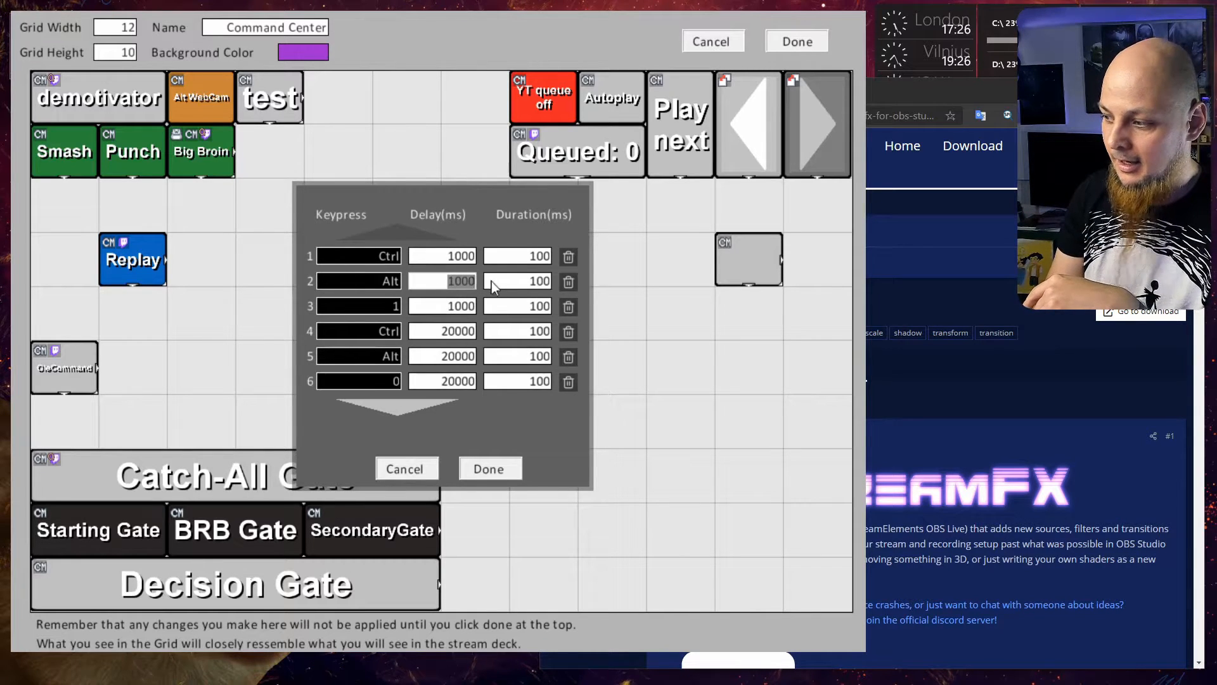
{"action": "mouse_move", "coordinate": [452, 344]}
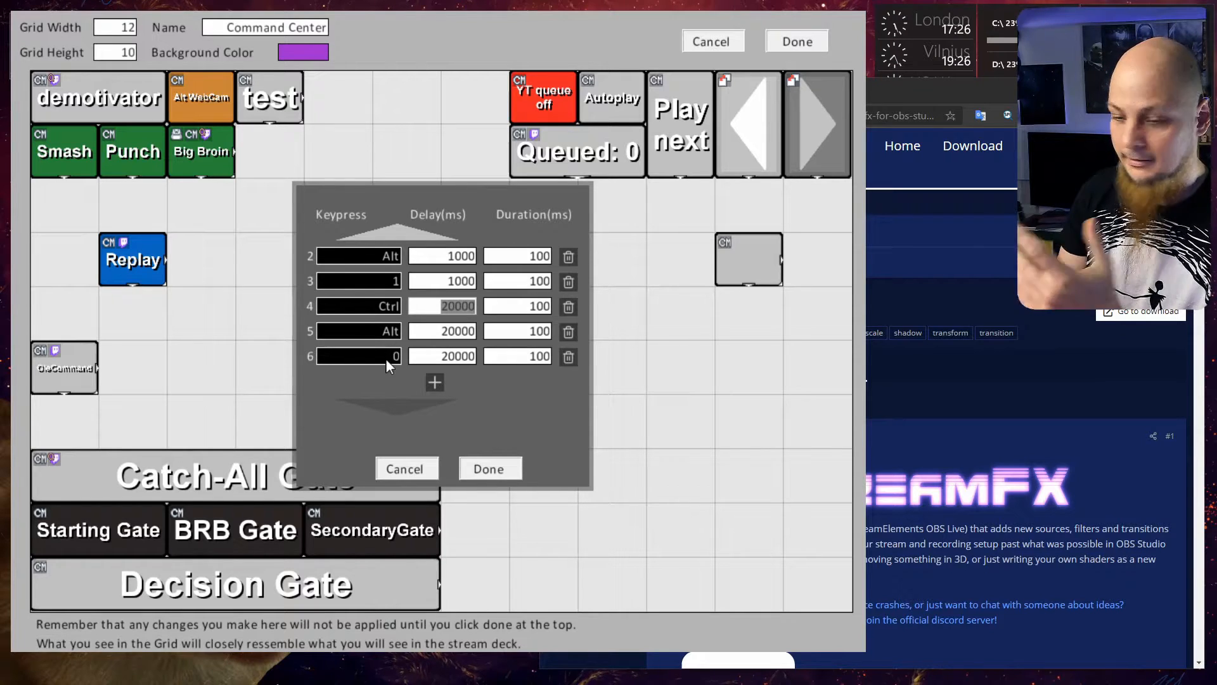
{"action": "mouse_move", "coordinate": [499, 360]}
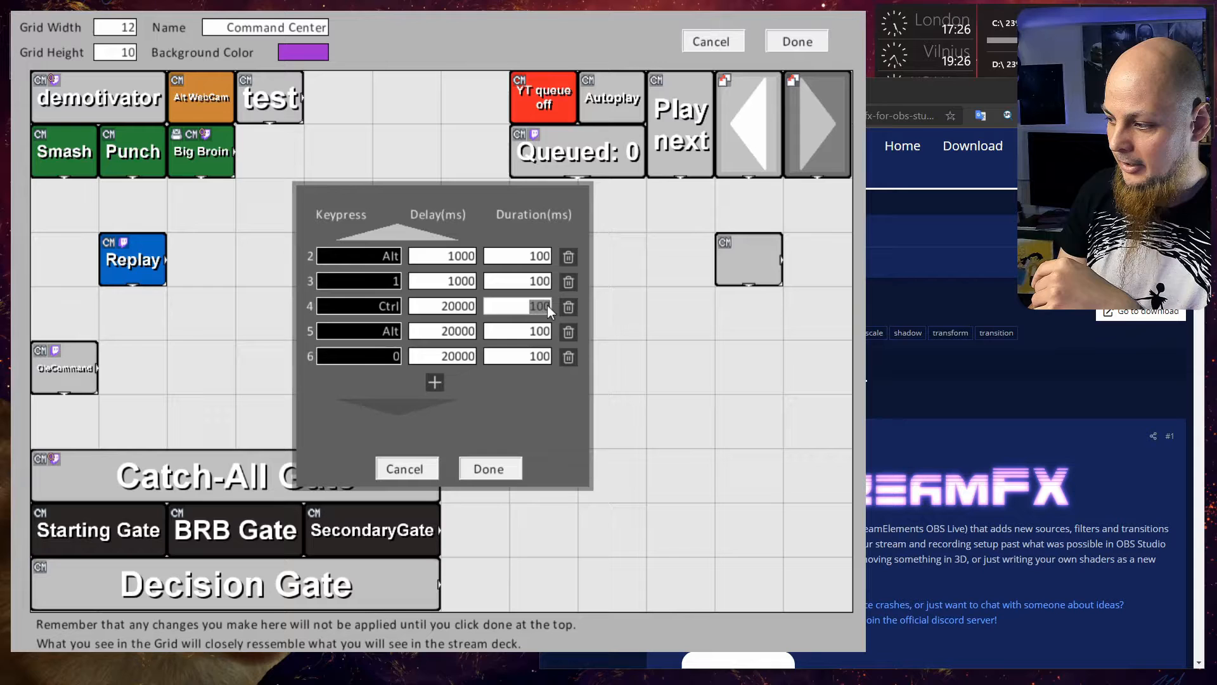
{"action": "mouse_move", "coordinate": [497, 402]}
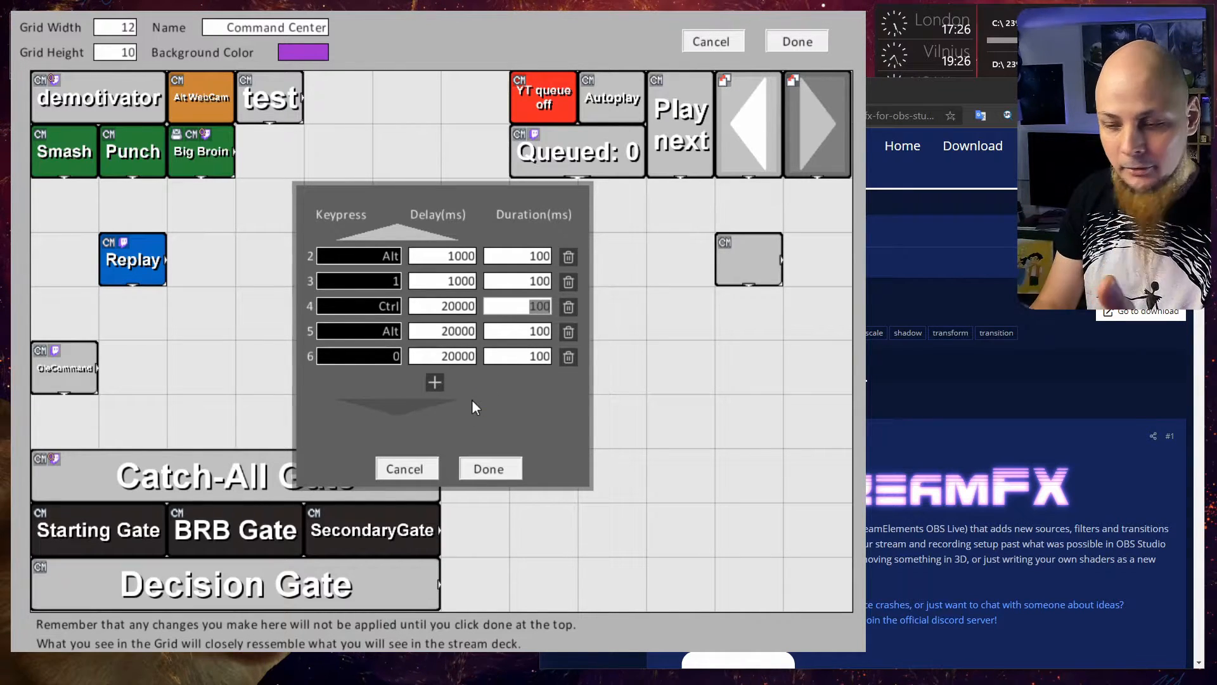
{"action": "mouse_move", "coordinate": [435, 396]}
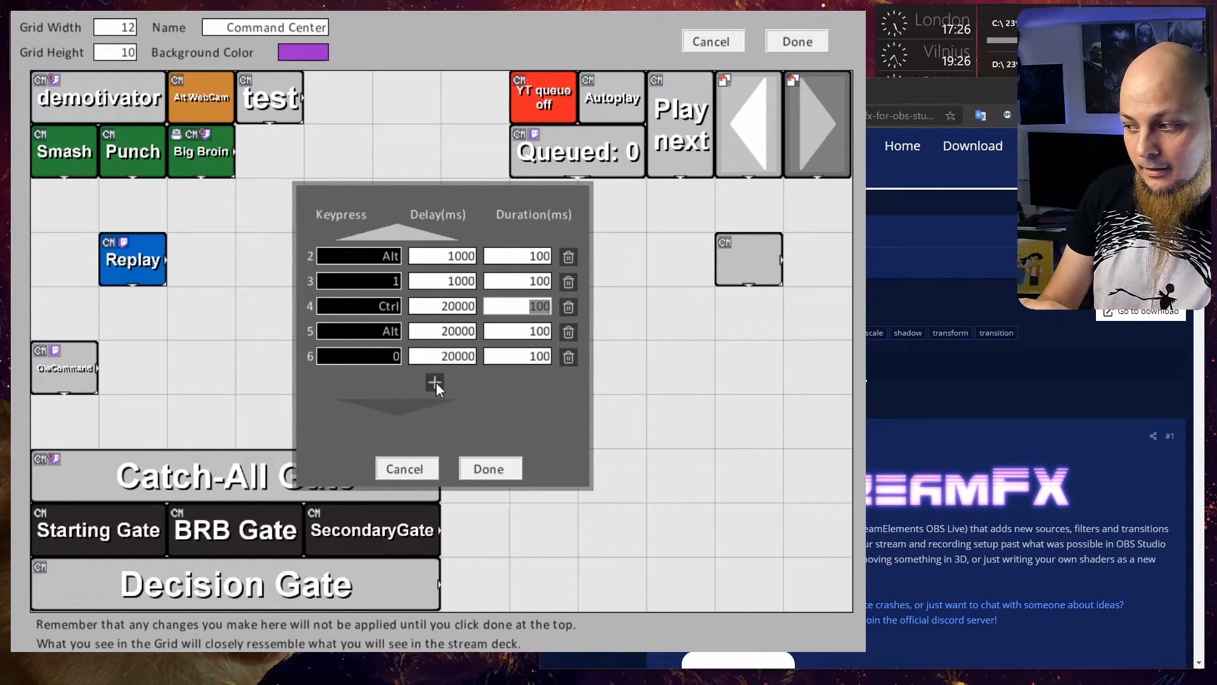
- Add a sixth keypress set to Y and close the macro editor
{"action": "left_click", "coordinate": [433, 383]}
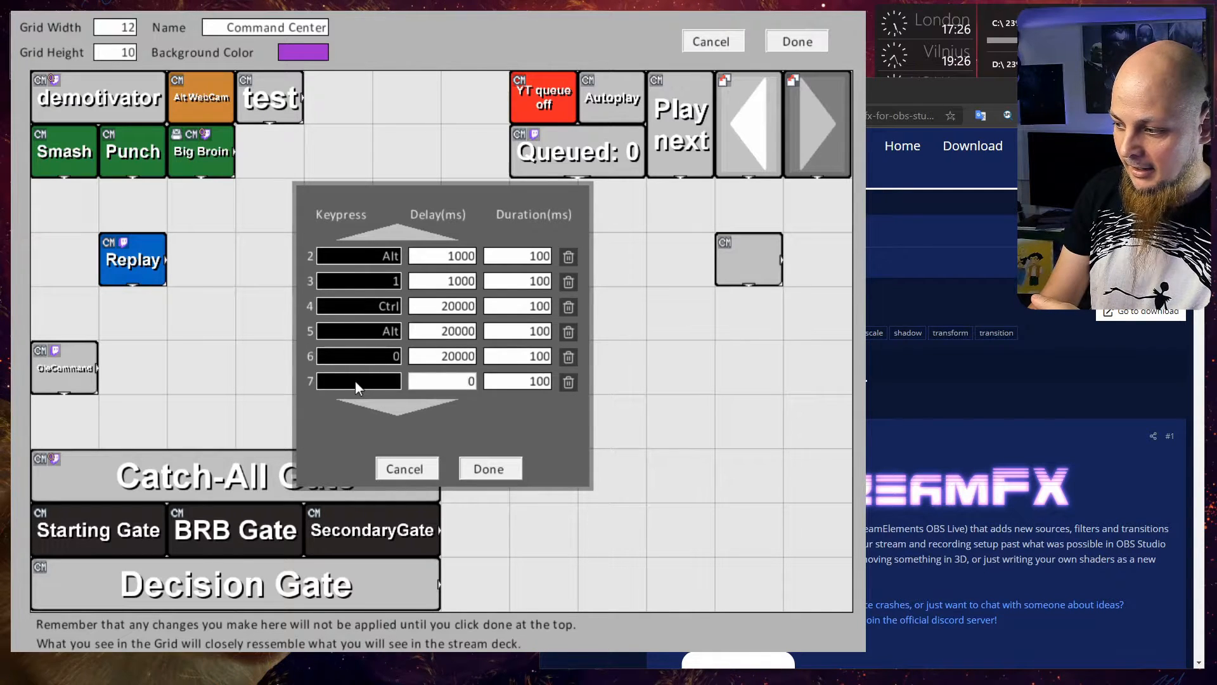
{"action": "left_click", "coordinate": [358, 381]}
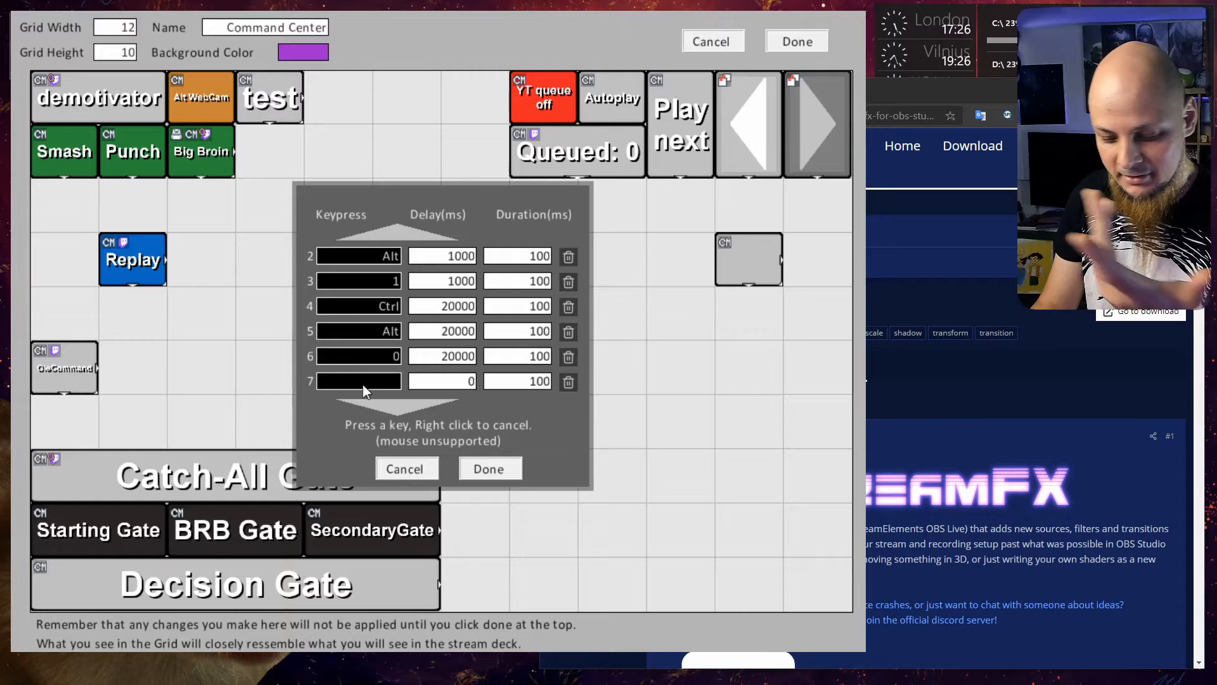
{"action": "key", "text": "y"}
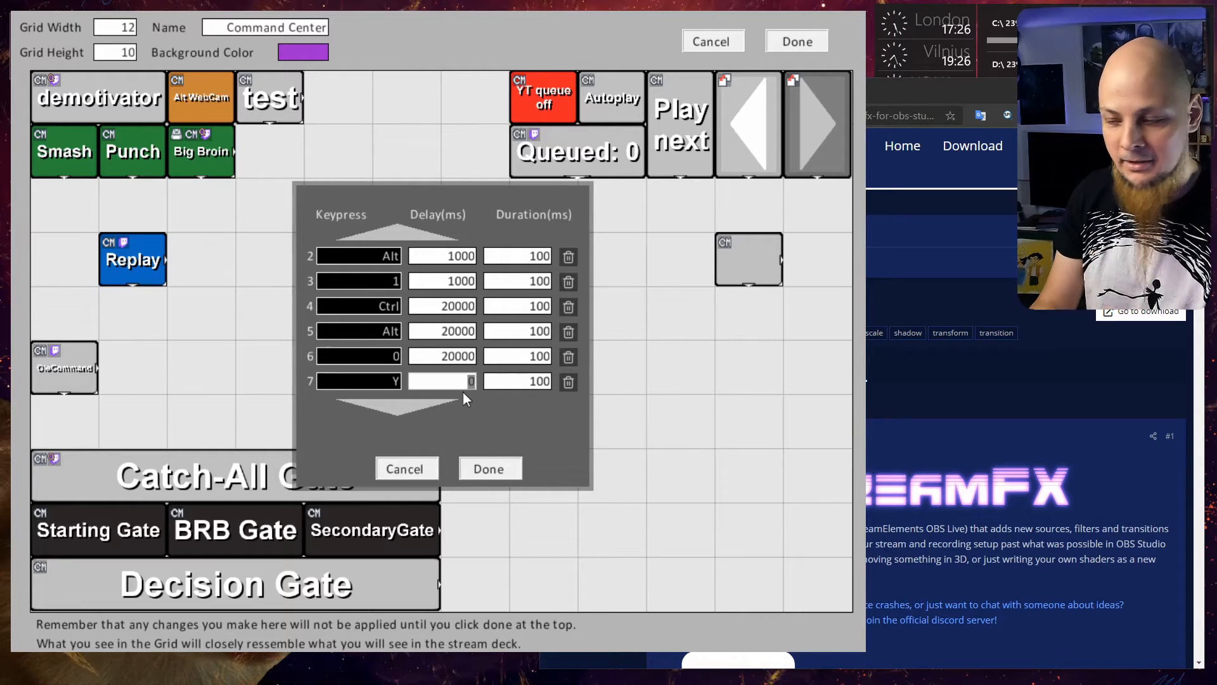
{"action": "mouse_move", "coordinate": [448, 404]}
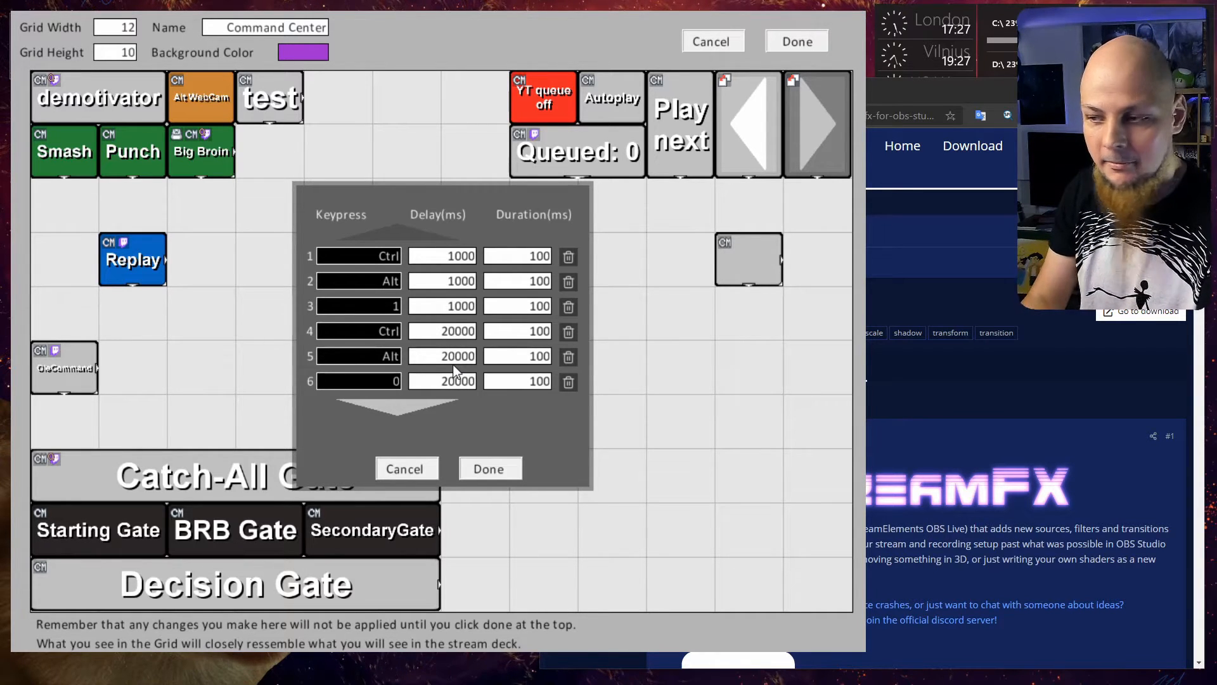
{"action": "left_click", "coordinate": [490, 469]}
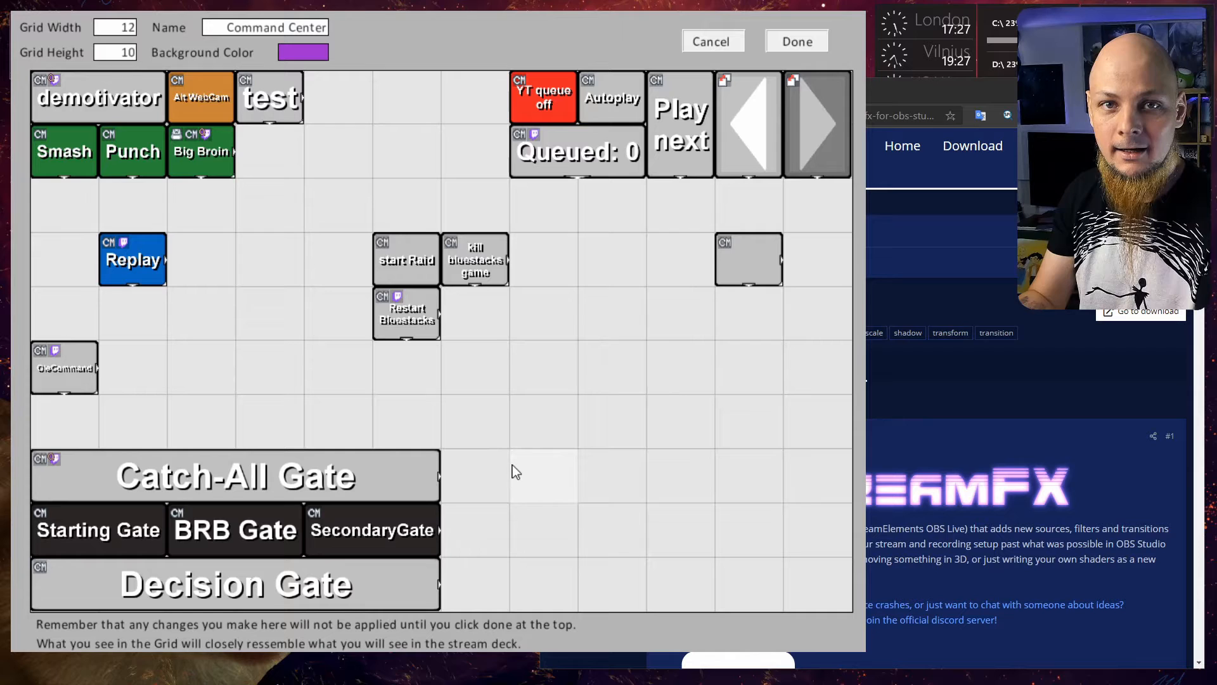